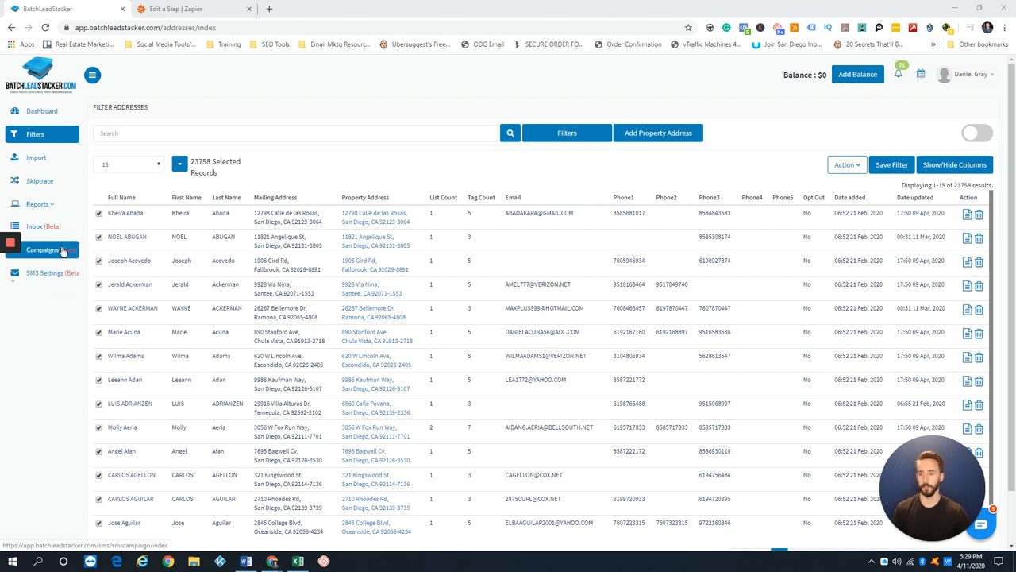
Open the Campaign Manager from the left sidebar to view the empty campaign list.
{"action": "left_click", "coordinate": [42, 250]}
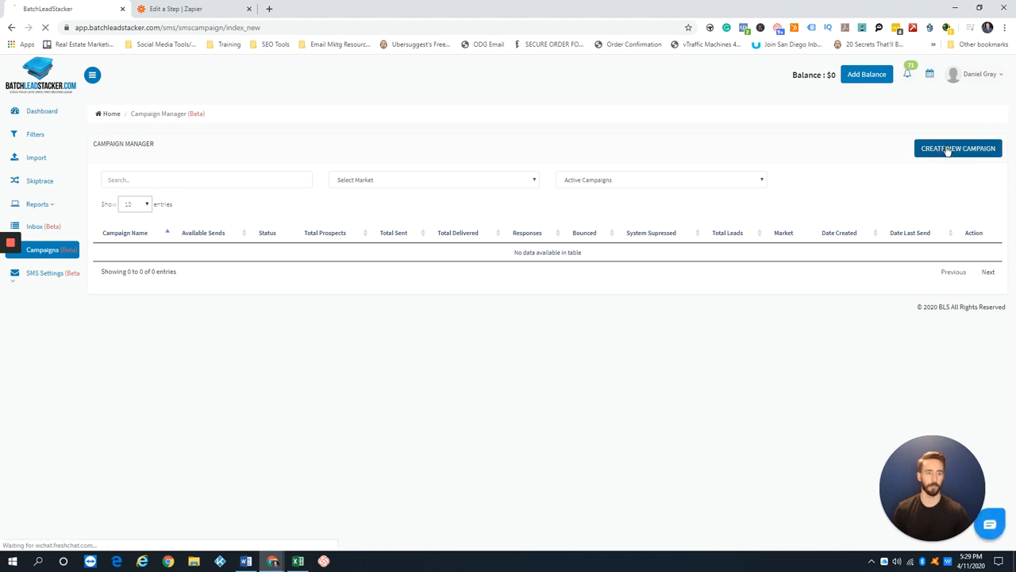
Start a new campaign named 'SD Campaign 1 4/11' in the San Diego market.
{"action": "left_click", "coordinate": [958, 148]}
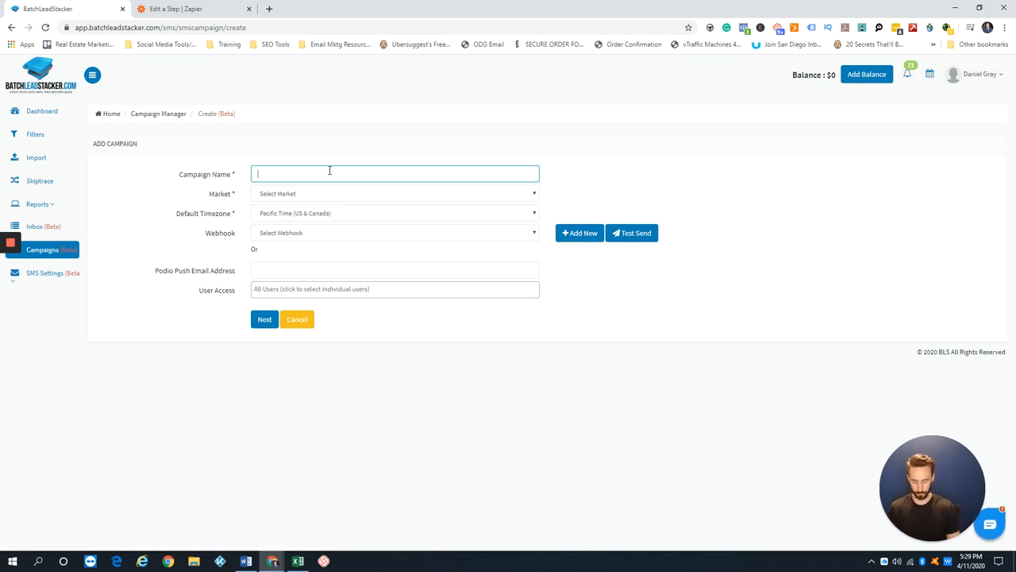
{"action": "type", "text": "SD"}
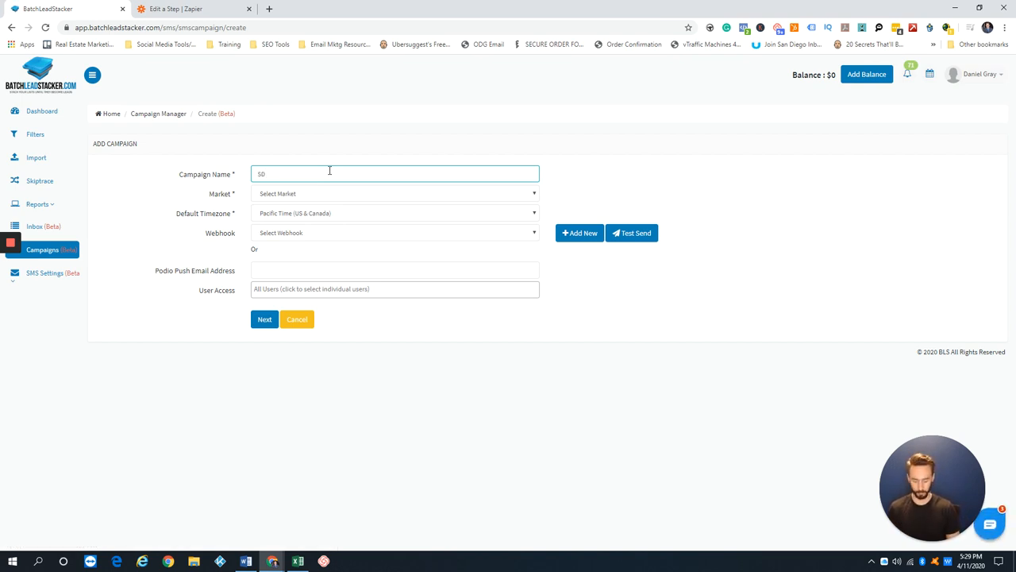
{"action": "type", "text": "Campaign"}
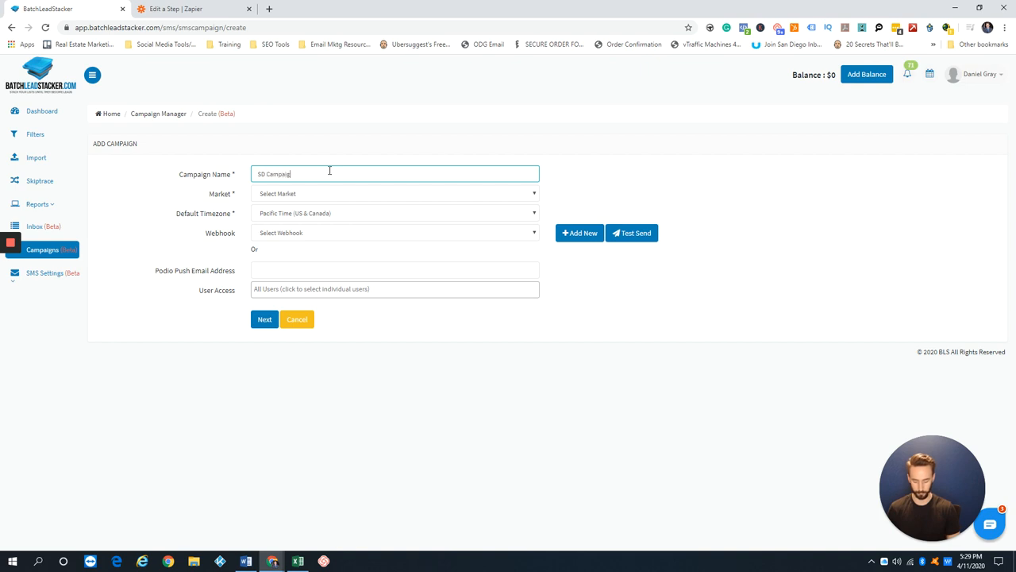
{"action": "type", "text": "1"}
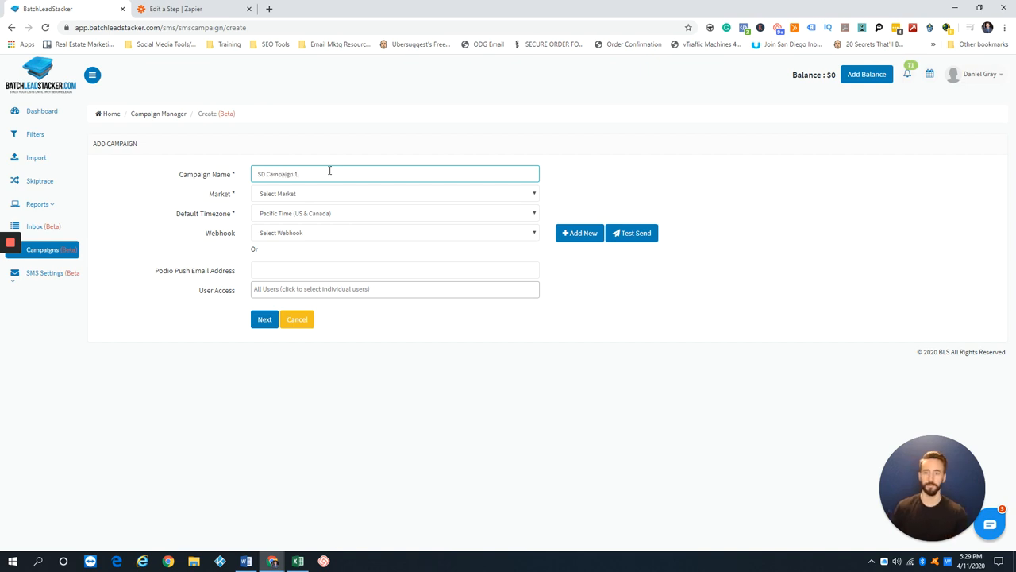
{"action": "left_click", "coordinate": [394, 193]}
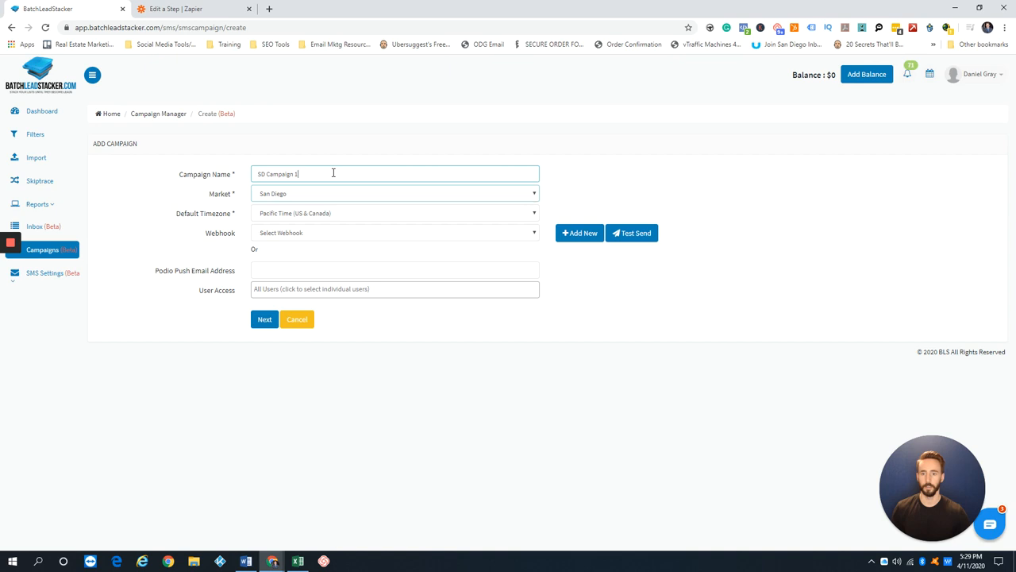
{"action": "type", "text": "4/"}
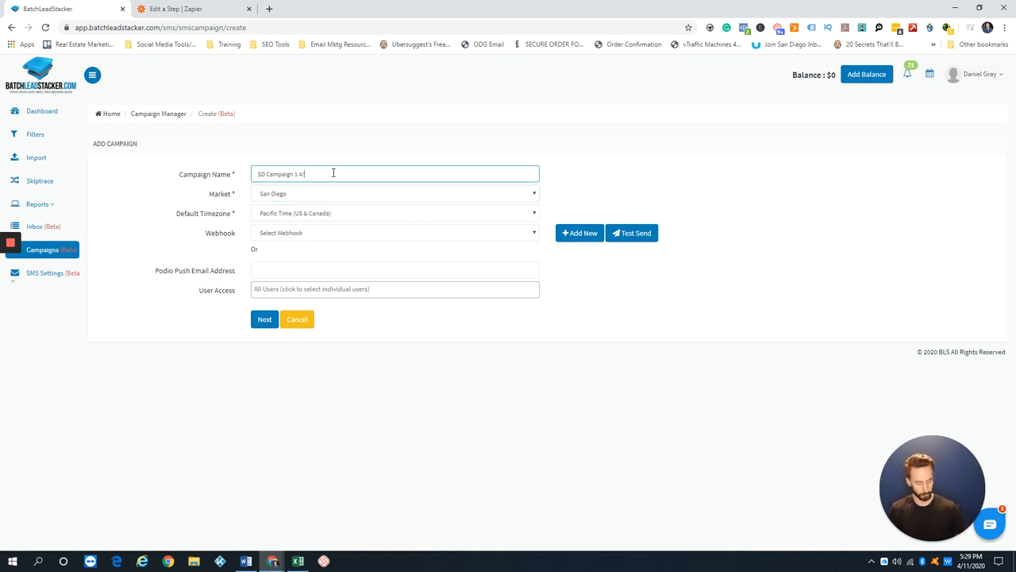
Leave the webhook unset, review user access, and create the campaign.
{"action": "left_click", "coordinate": [394, 233]}
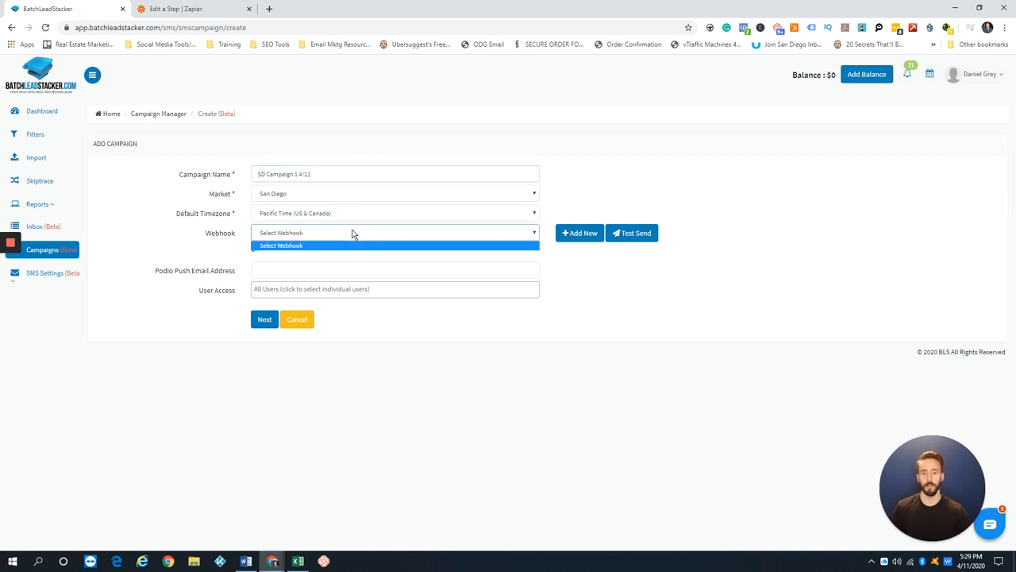
{"action": "left_click", "coordinate": [395, 233]}
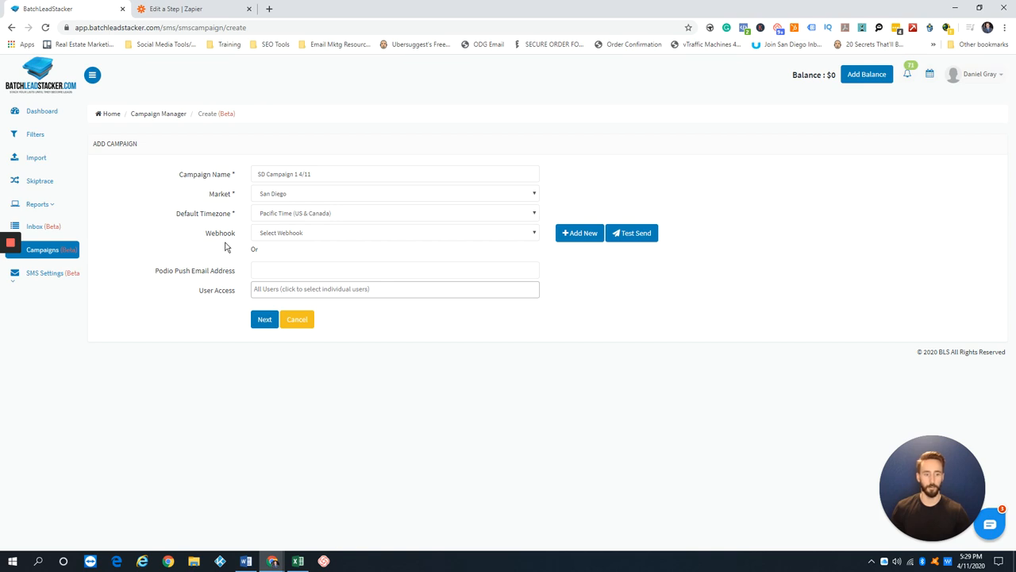
{"action": "mouse_move", "coordinate": [238, 249]}
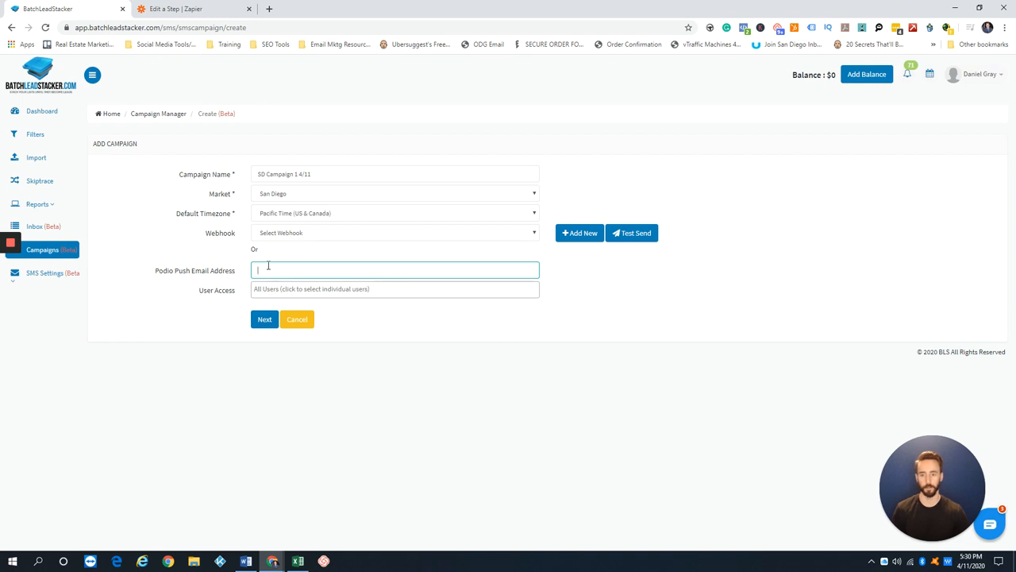
{"action": "left_click", "coordinate": [394, 288]}
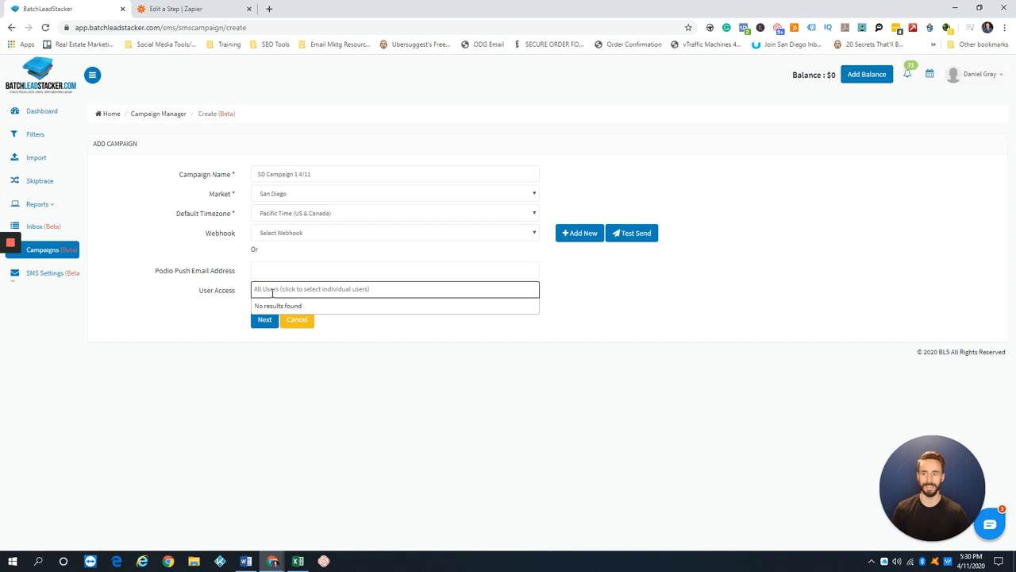
{"action": "mouse_move", "coordinate": [198, 314]}
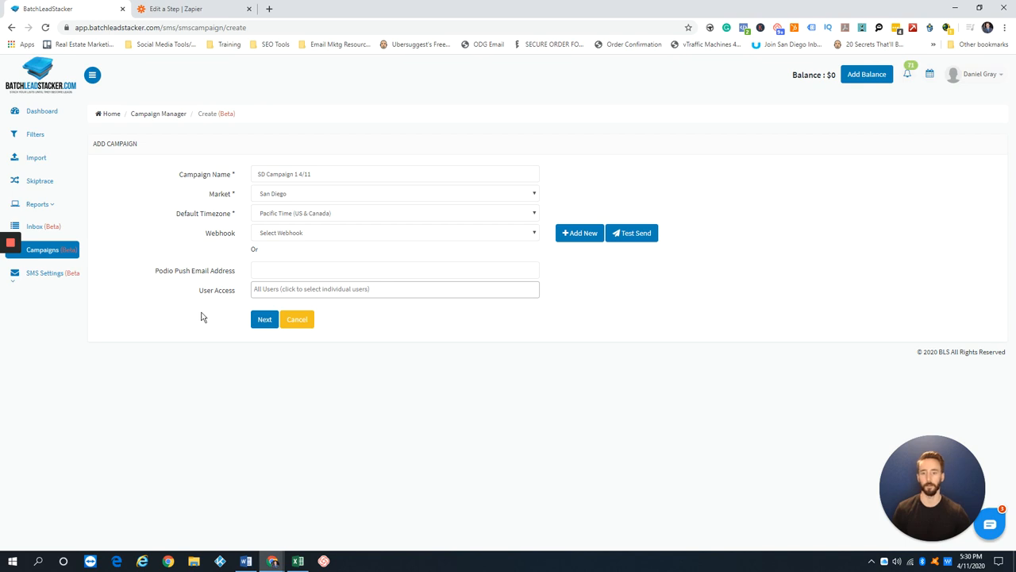
{"action": "left_click", "coordinate": [264, 319]}
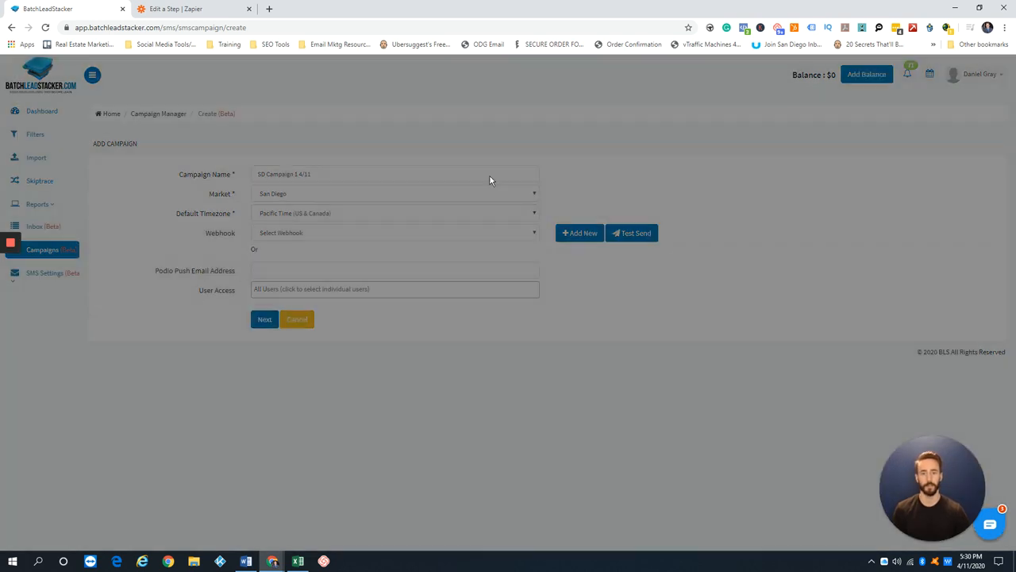
Confirm the new campaign and check that the Current SMS Template list is empty.
{"action": "left_click", "coordinate": [264, 318]}
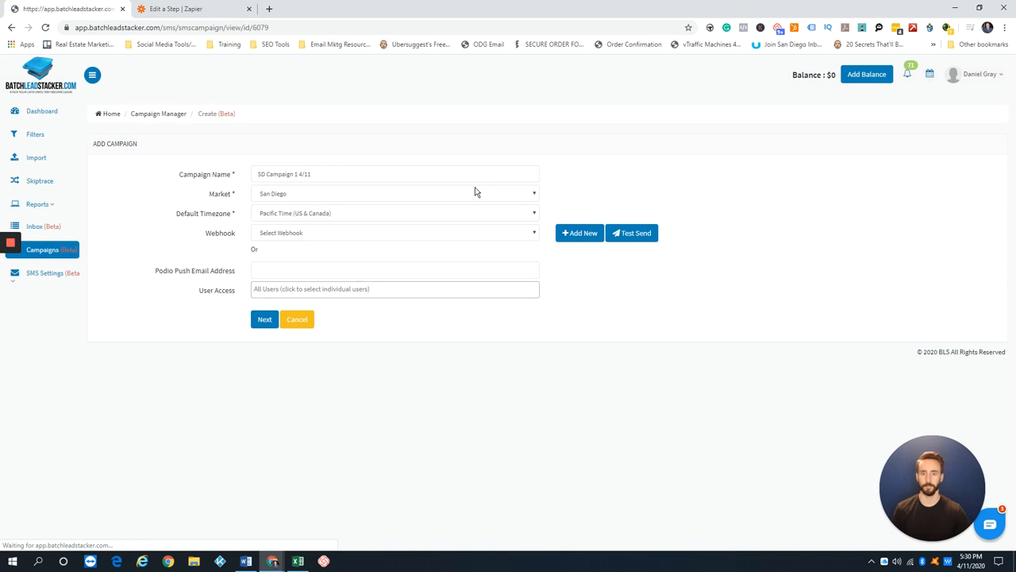
{"action": "left_click", "coordinate": [264, 318]}
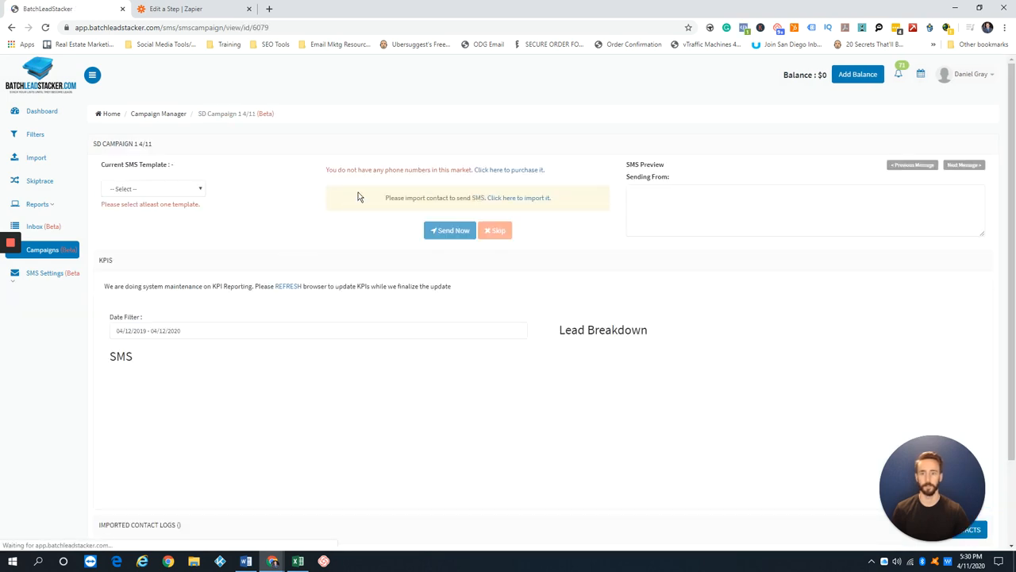
{"action": "left_click", "coordinate": [154, 188]}
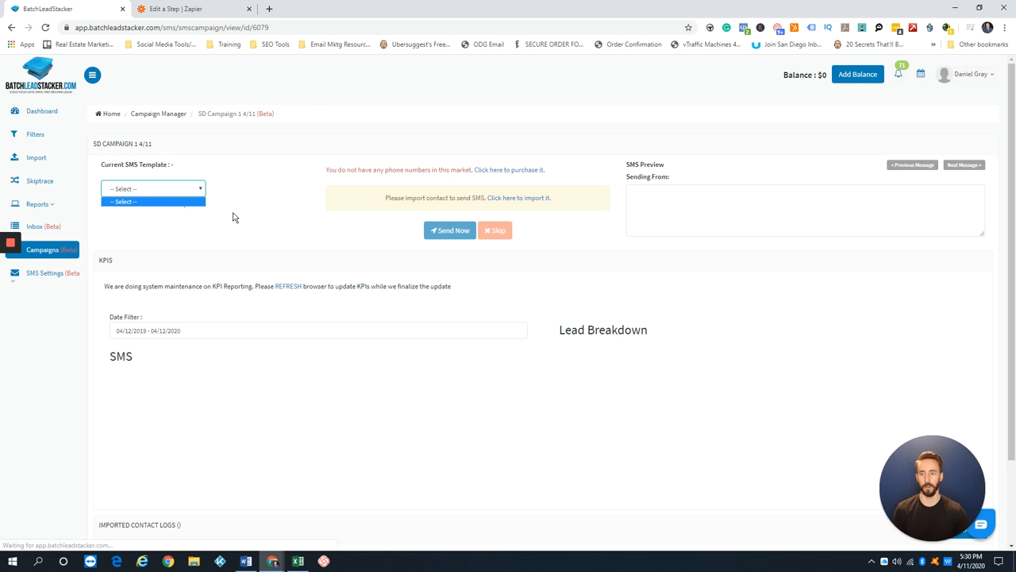
{"action": "left_click", "coordinate": [154, 188]}
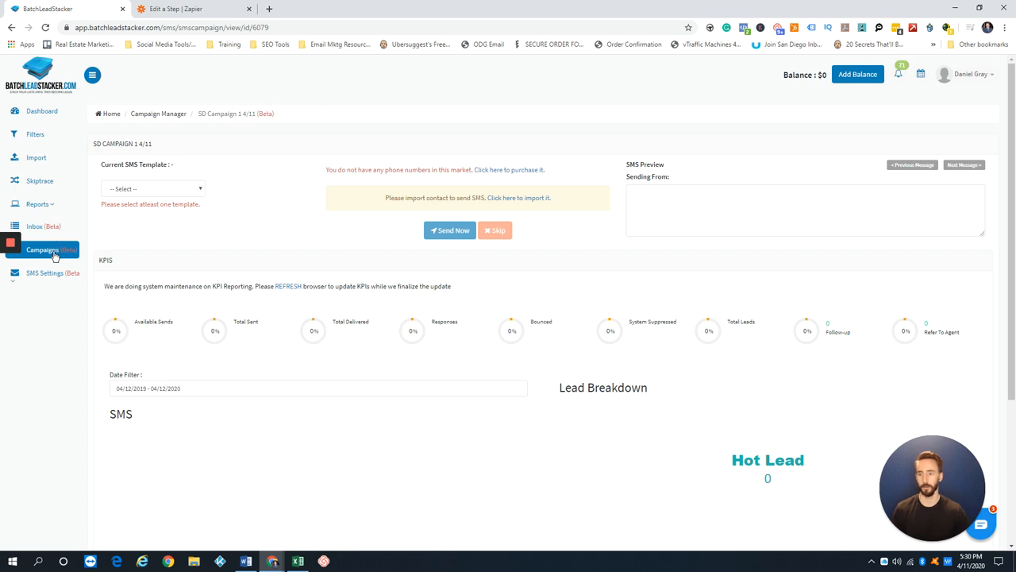
{"action": "mouse_move", "coordinate": [23, 145]}
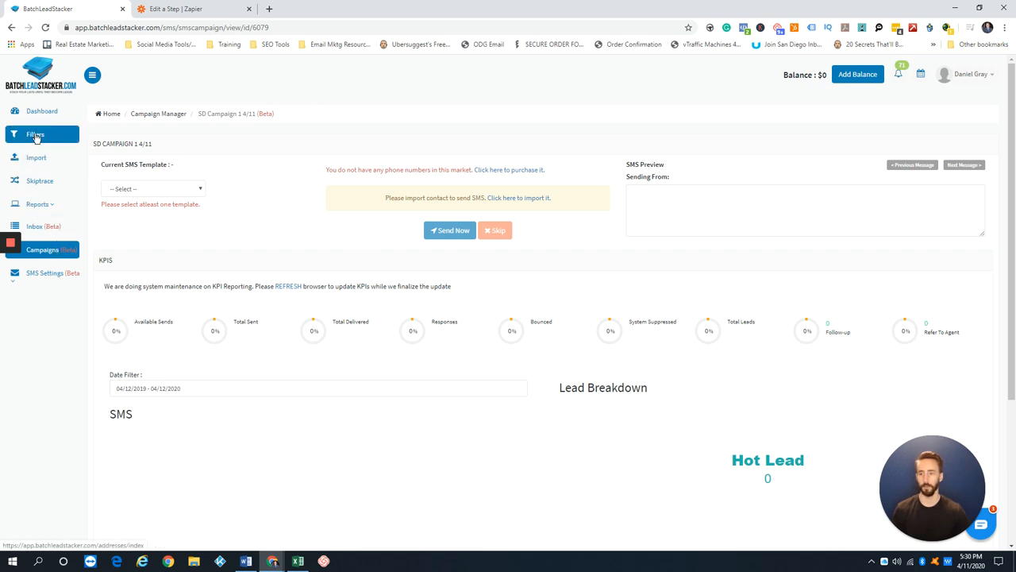
Filter the address records to the Liens list with Property Vacant set to Yes.
{"action": "left_click", "coordinate": [35, 134]}
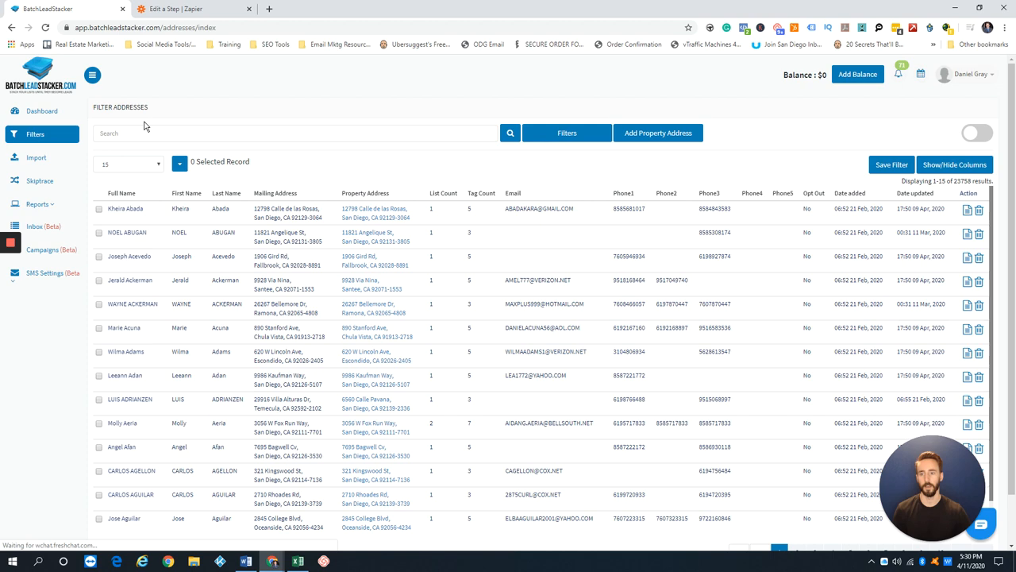
{"action": "left_click", "coordinate": [567, 133]}
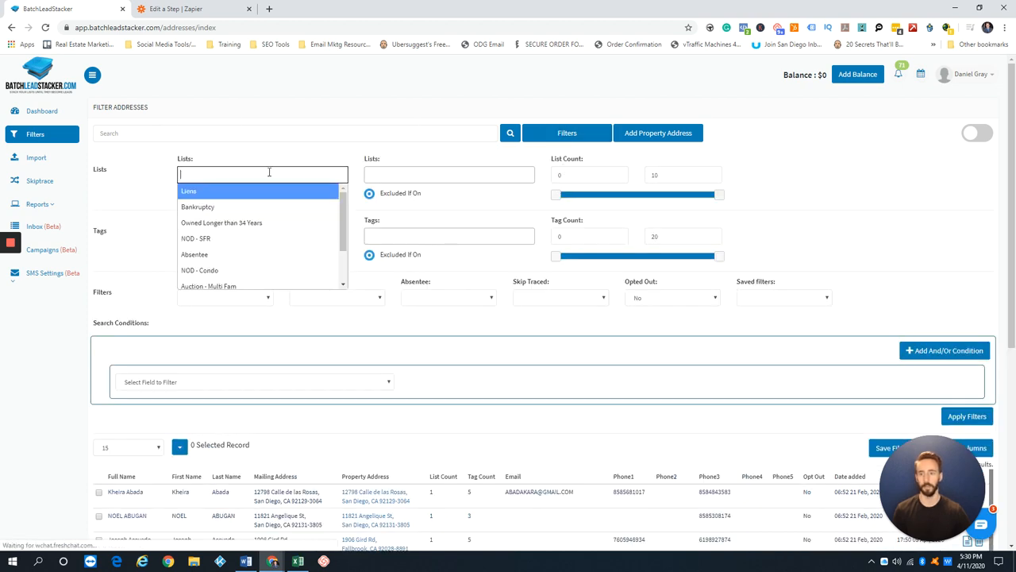
{"action": "left_click", "coordinate": [188, 191]}
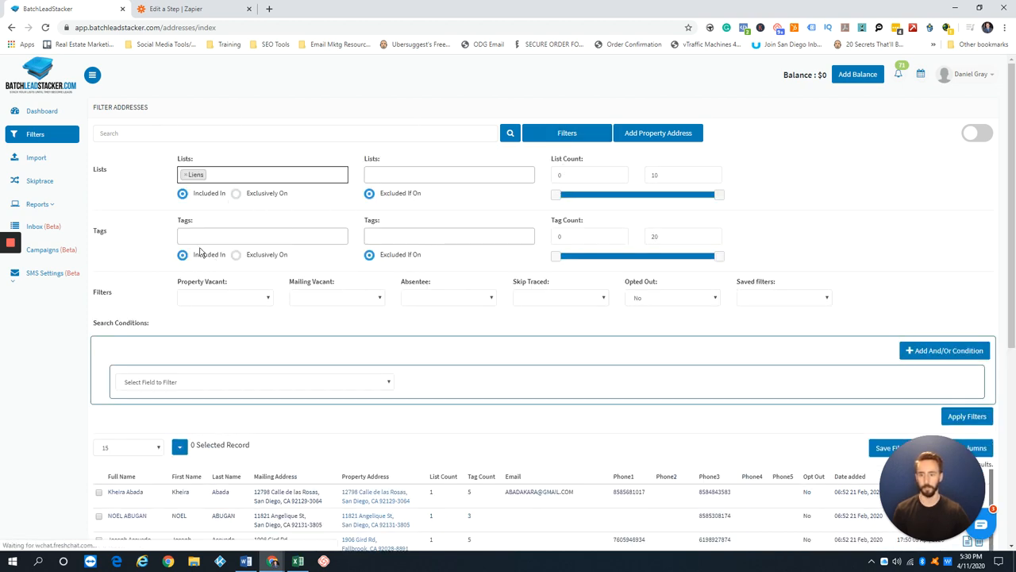
{"action": "left_click", "coordinate": [224, 296]}
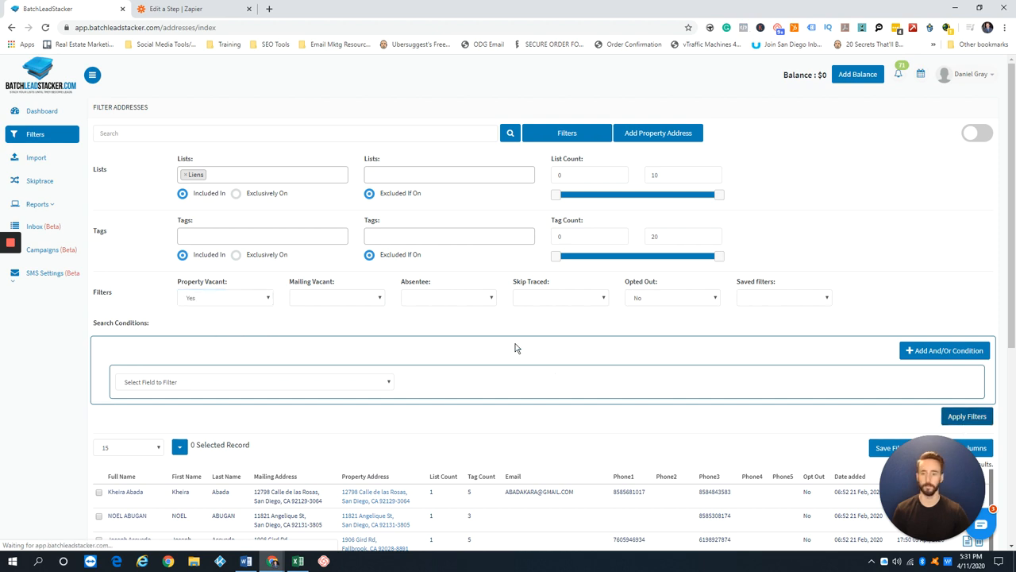
{"action": "left_click", "coordinate": [967, 416]}
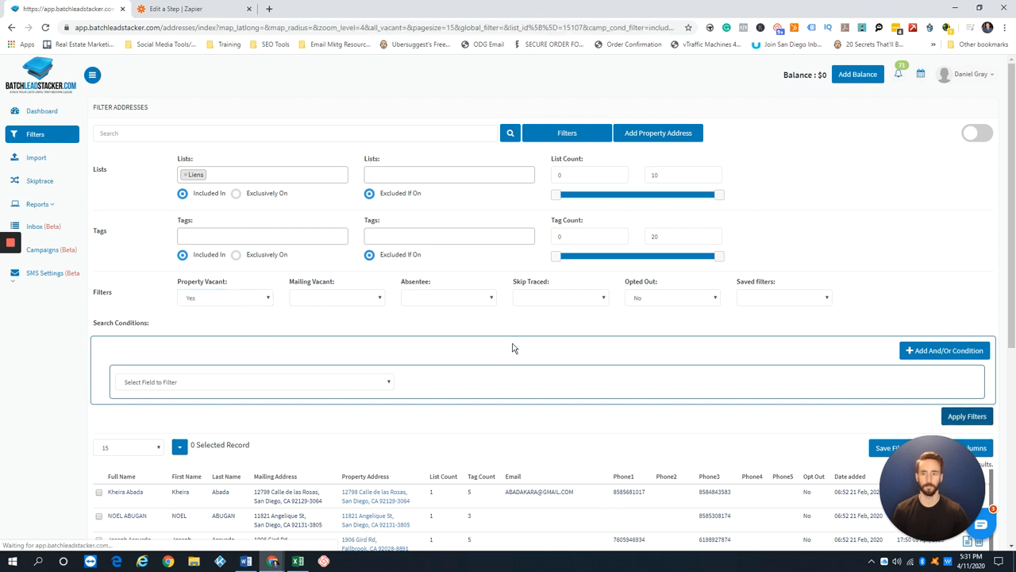
{"action": "left_click", "coordinate": [967, 415]}
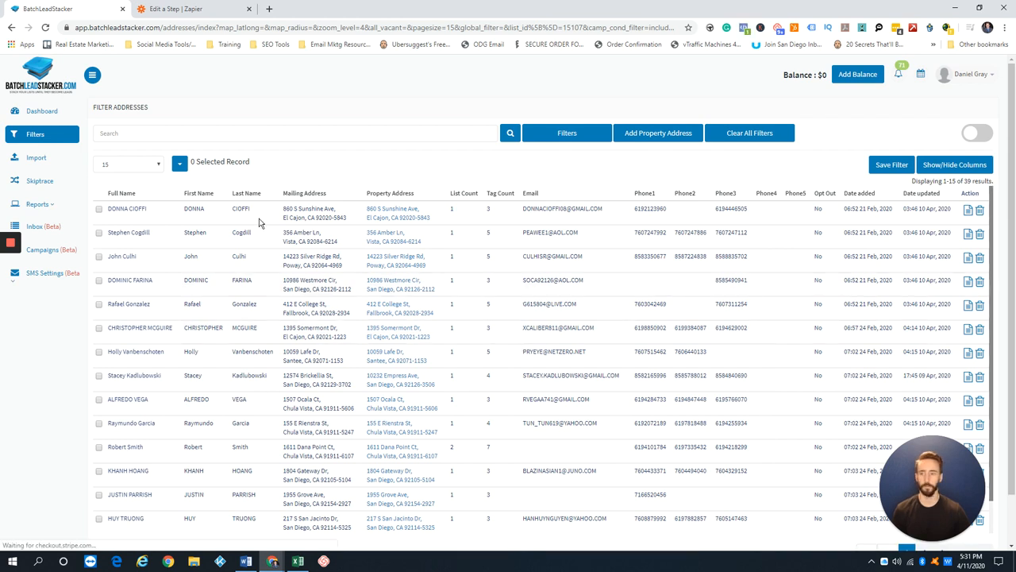
Select all 39 filtered records and choose Add To Campaign.
{"action": "left_click", "coordinate": [180, 163]}
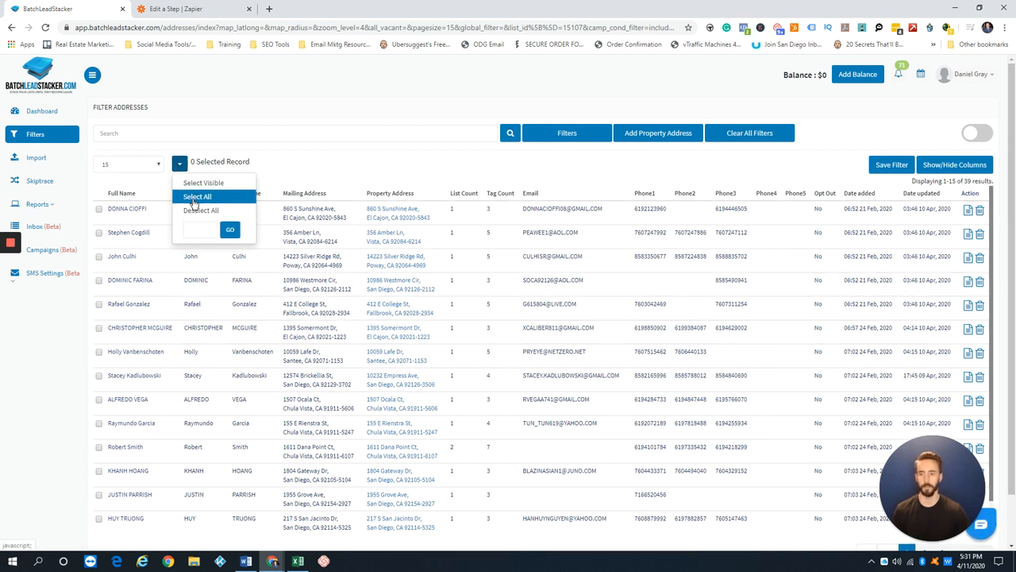
{"action": "left_click", "coordinate": [198, 196]}
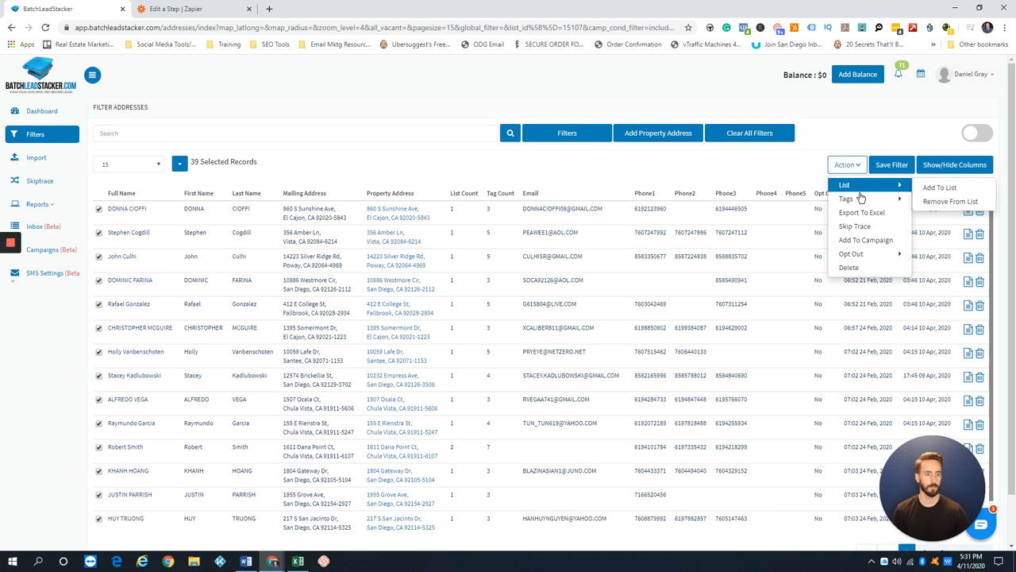
{"action": "left_click", "coordinate": [865, 240]}
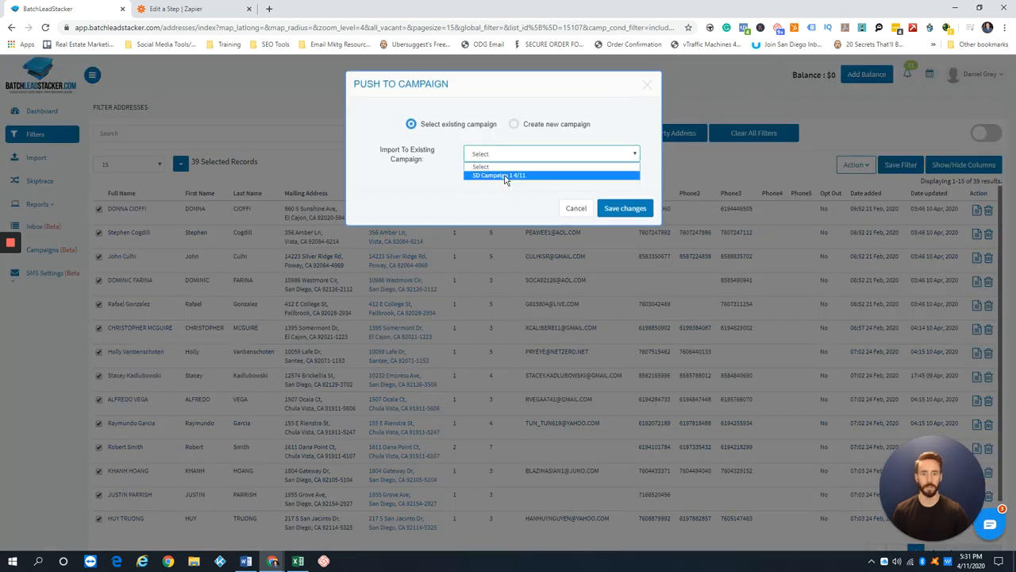
Push the records into new campaign 'SD Liens/Vacant 4/11' with San Diego market.
{"action": "left_click", "coordinate": [513, 124]}
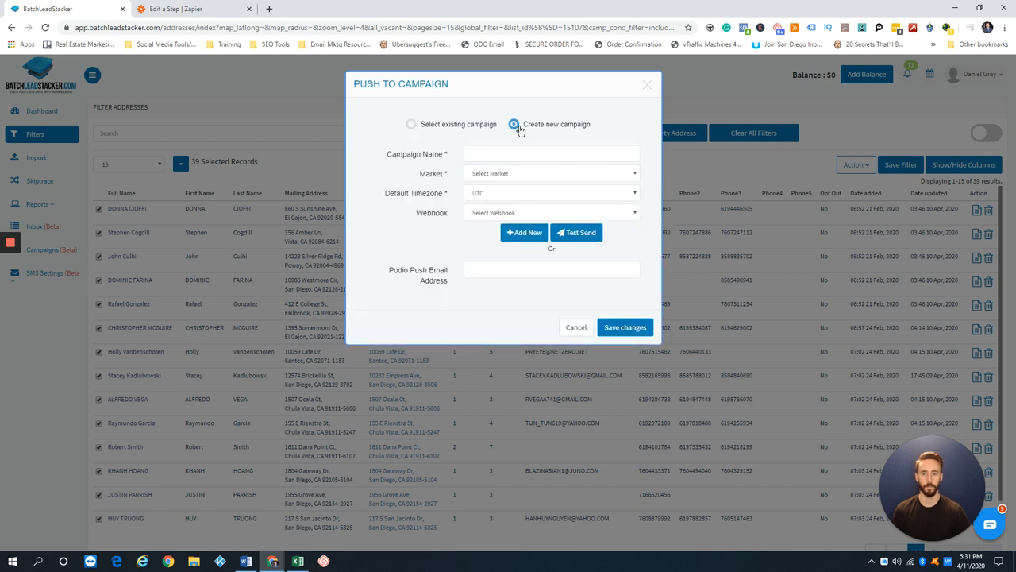
{"action": "left_click", "coordinate": [551, 154]}
{"action": "type", "text": "SD Lien"}
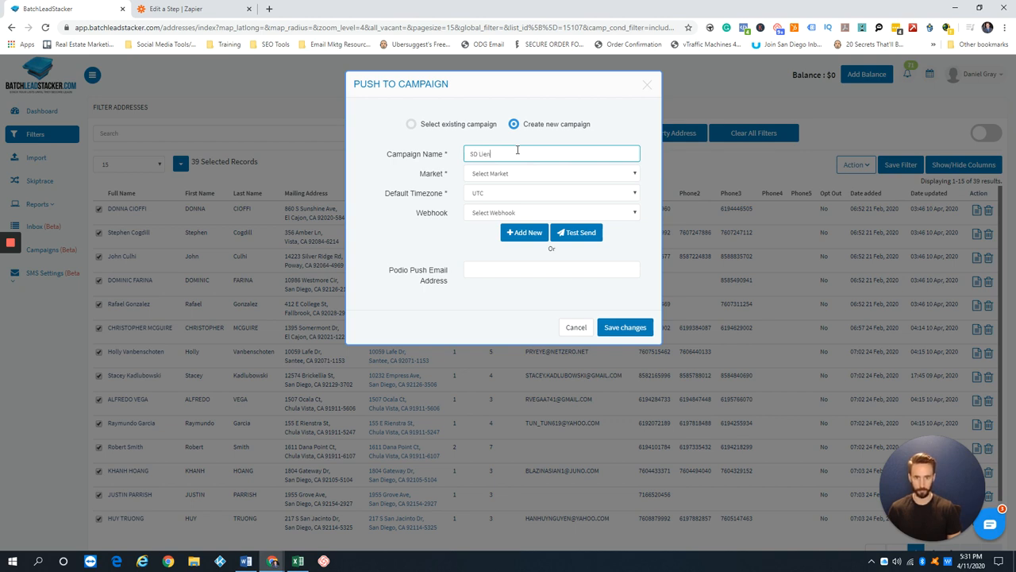
{"action": "type", "text": "s/"}
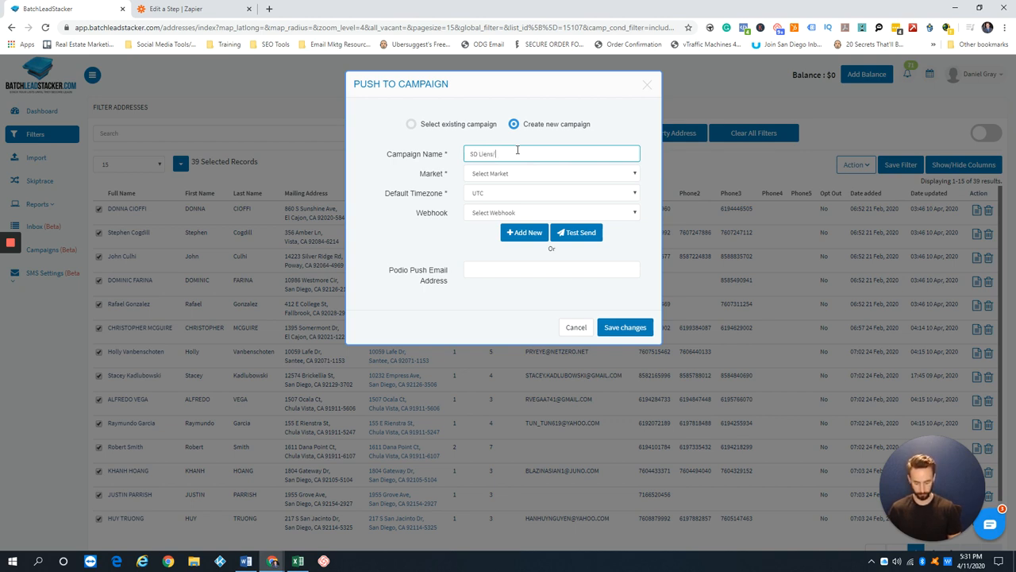
{"action": "type", "text": "Vacant"}
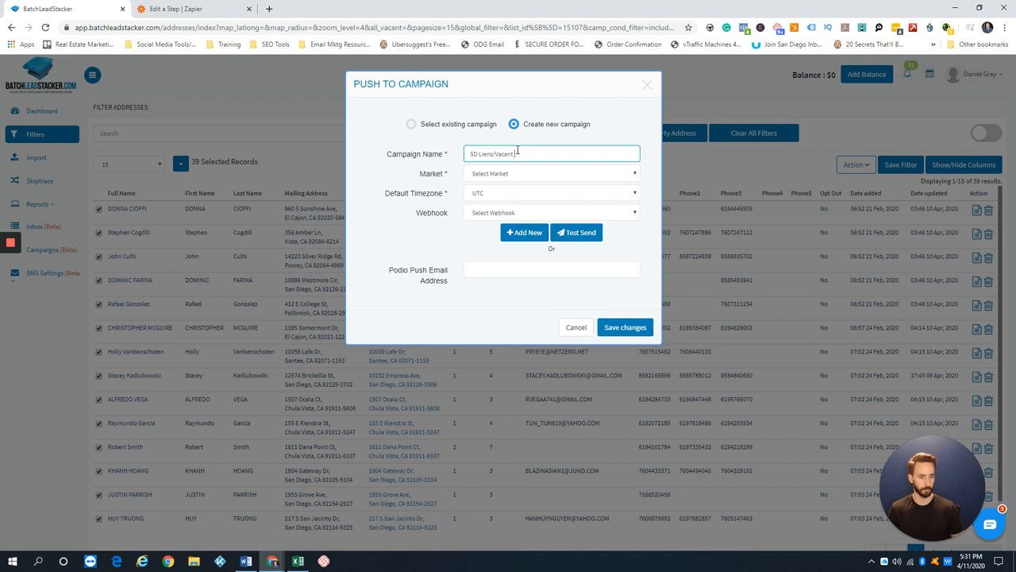
{"action": "type", "text": "#11"}
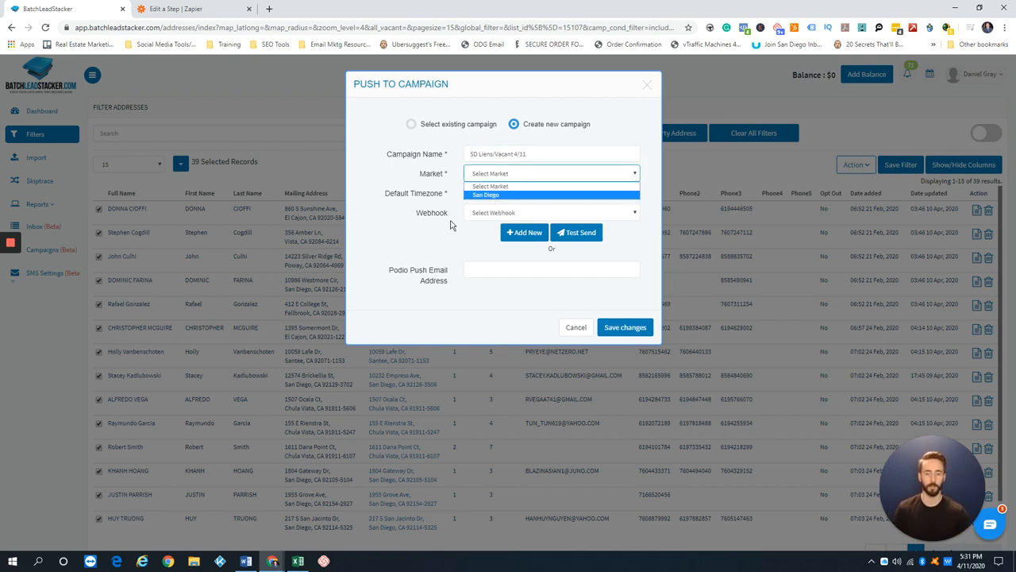
{"action": "left_click", "coordinate": [575, 327]}
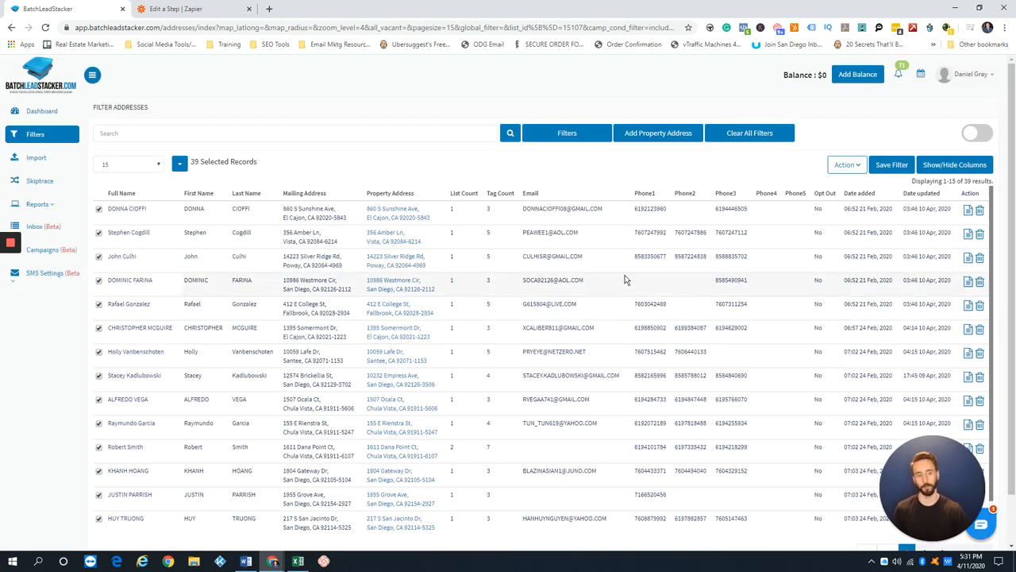
{"action": "mouse_move", "coordinate": [591, 271]}
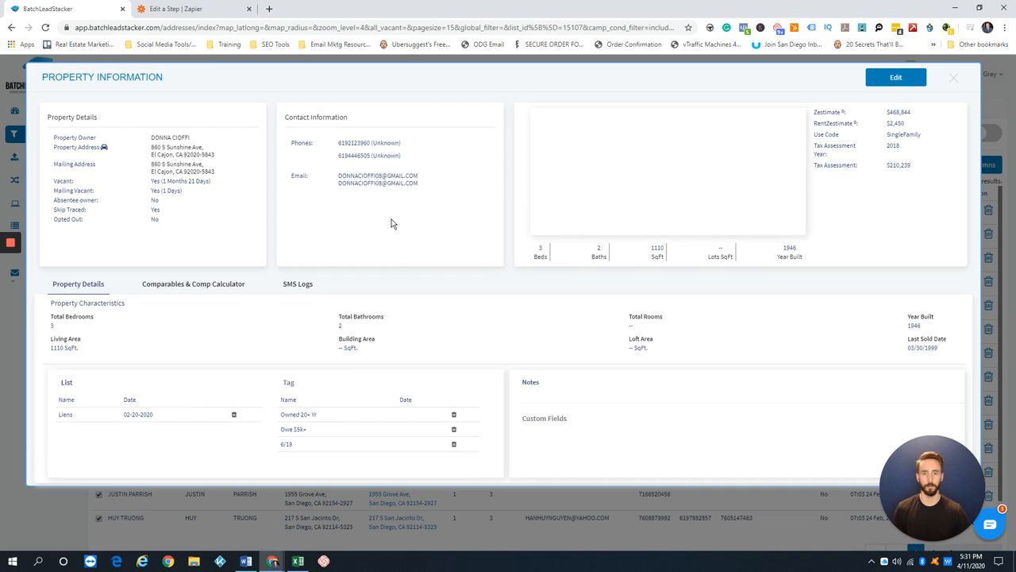
View a property's SMS Logs, close it, and reopen the Filters panel.
{"action": "left_click", "coordinate": [297, 284]}
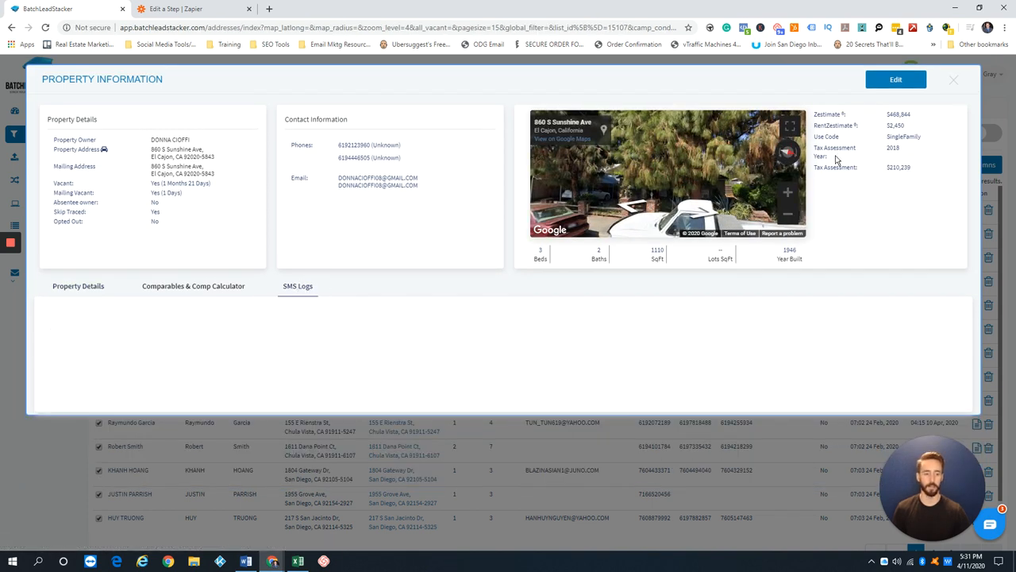
{"action": "left_click", "coordinate": [953, 80]}
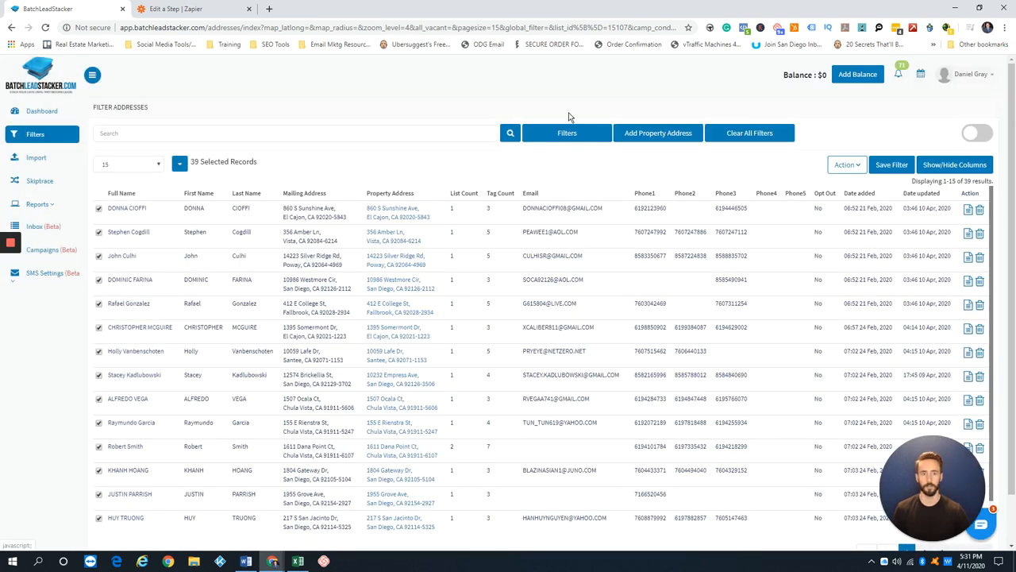
{"action": "left_click", "coordinate": [567, 133]}
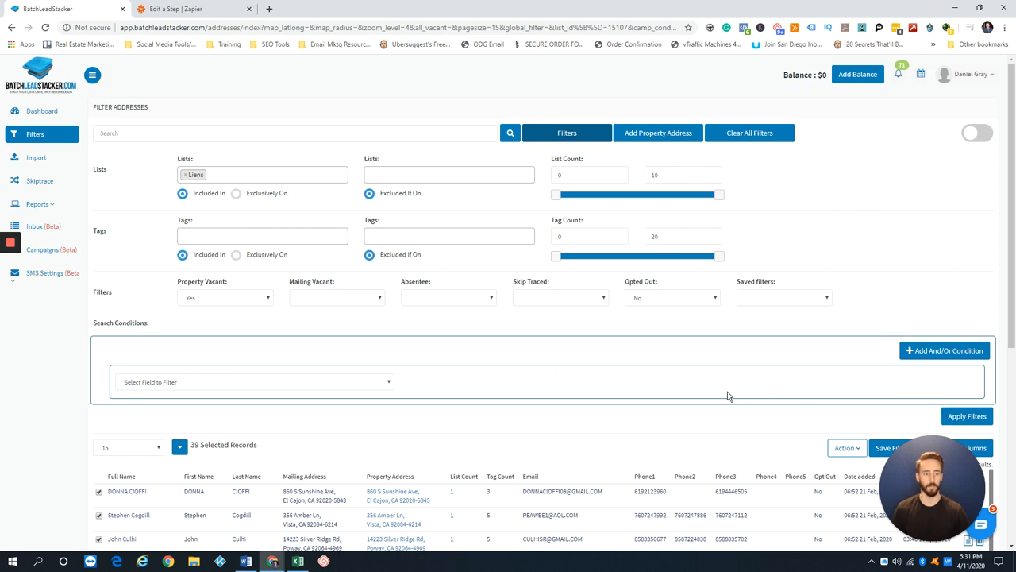
{"action": "mouse_move", "coordinate": [707, 377]}
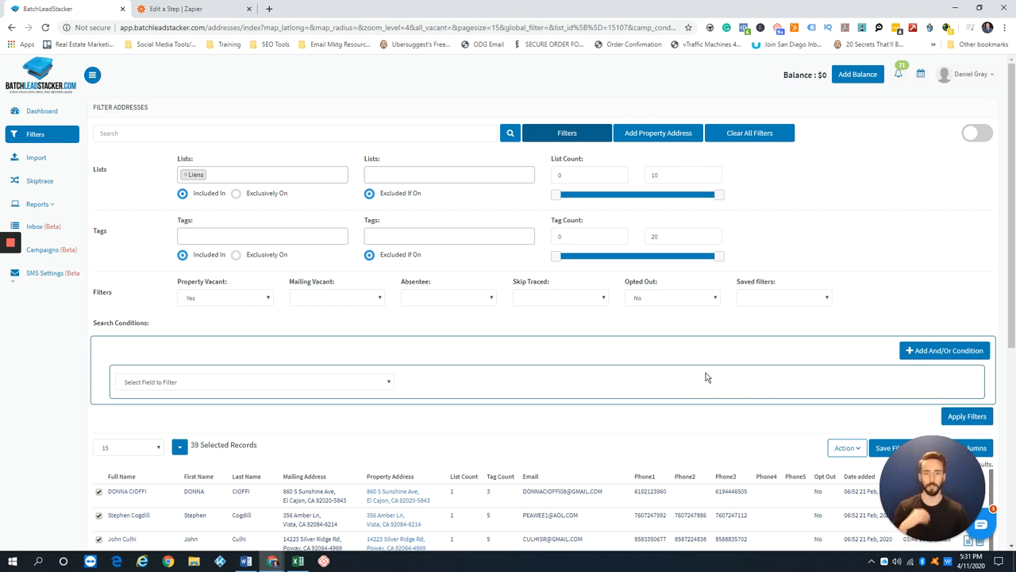
{"action": "mouse_move", "coordinate": [552, 268]}
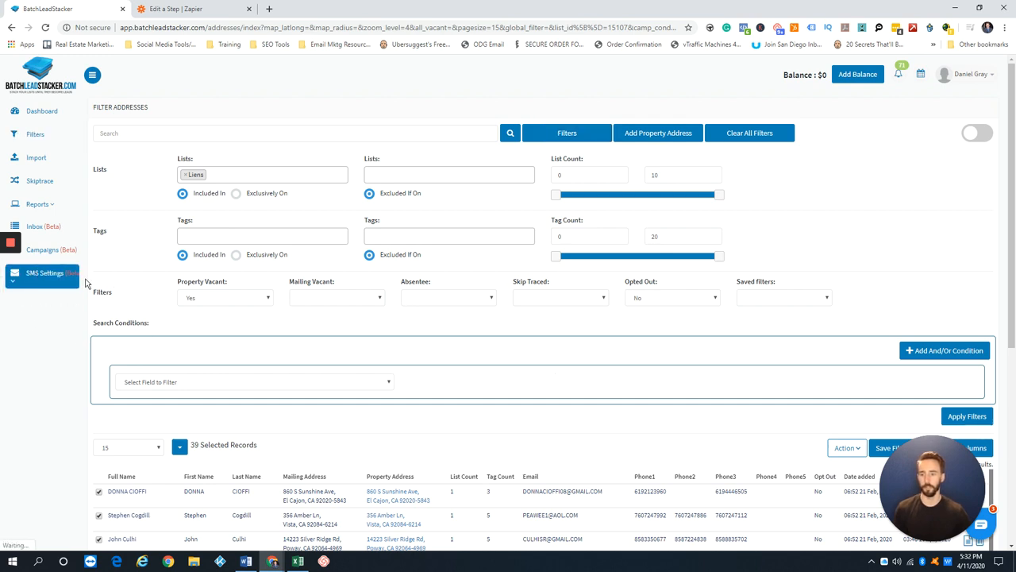
Visit the SMS Phone Manager and glance at the Purchase Phone Number form.
{"action": "left_click", "coordinate": [43, 272]}
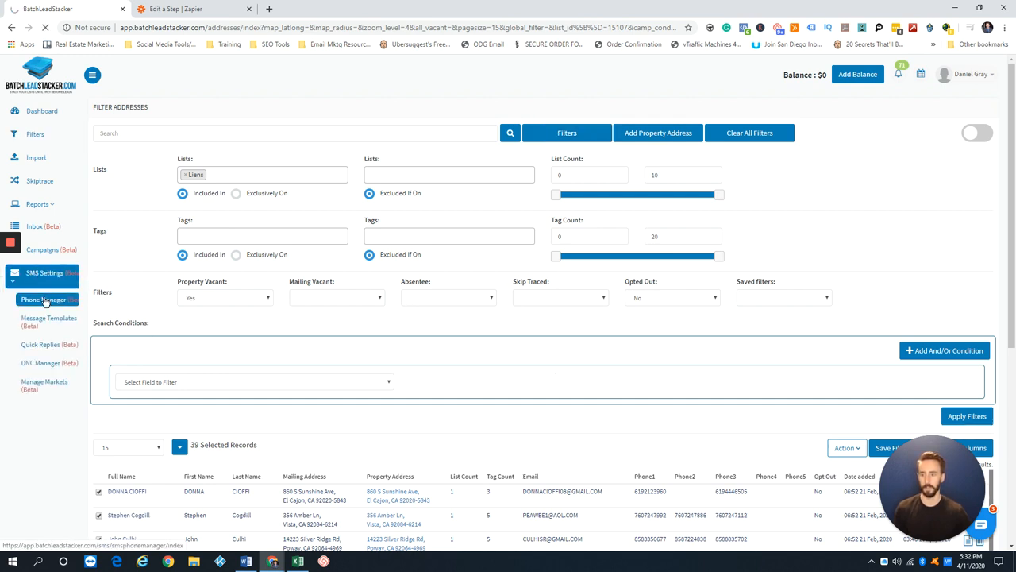
{"action": "left_click", "coordinate": [44, 300]}
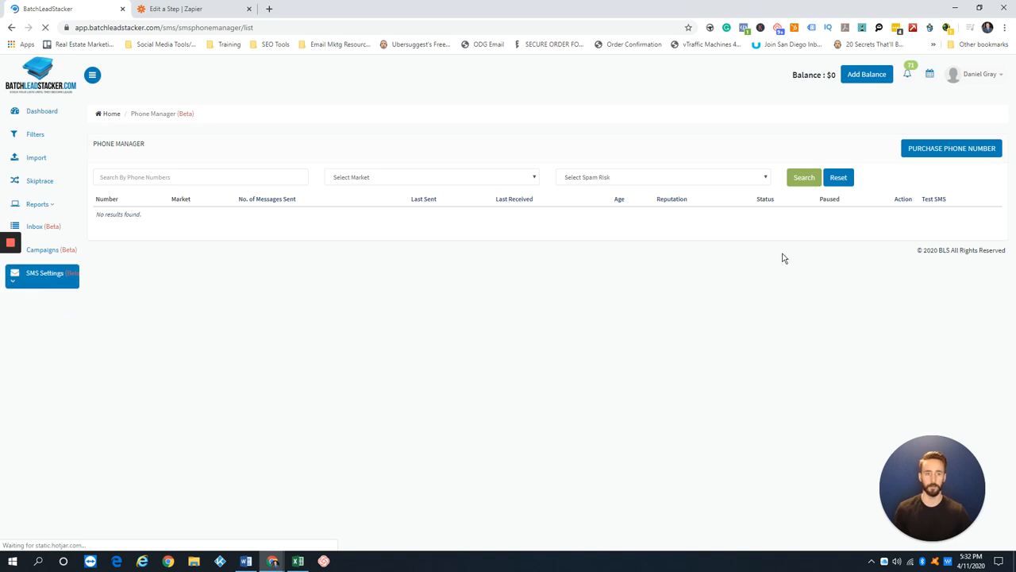
{"action": "left_click", "coordinate": [951, 147]}
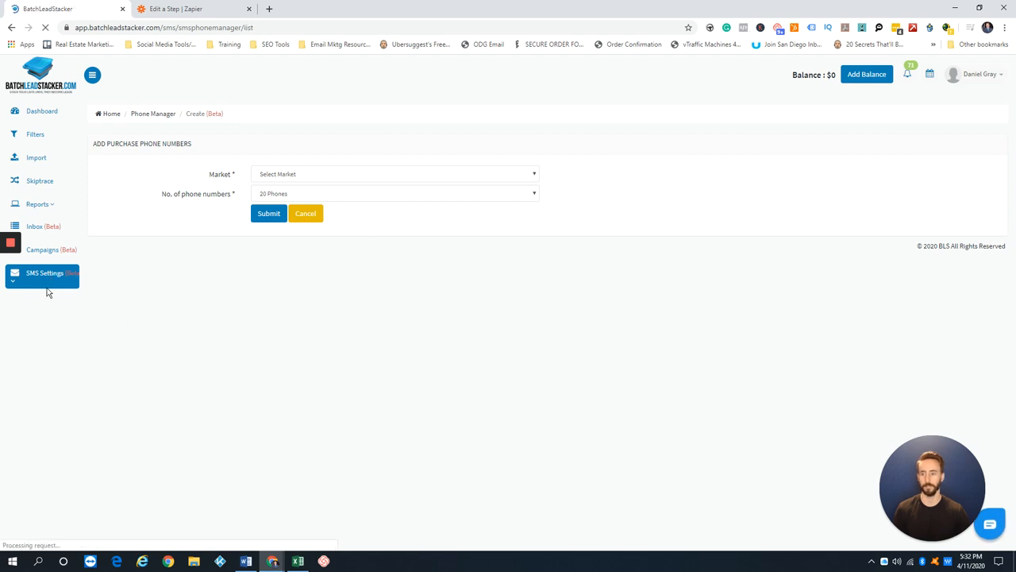
{"action": "left_click", "coordinate": [306, 212]}
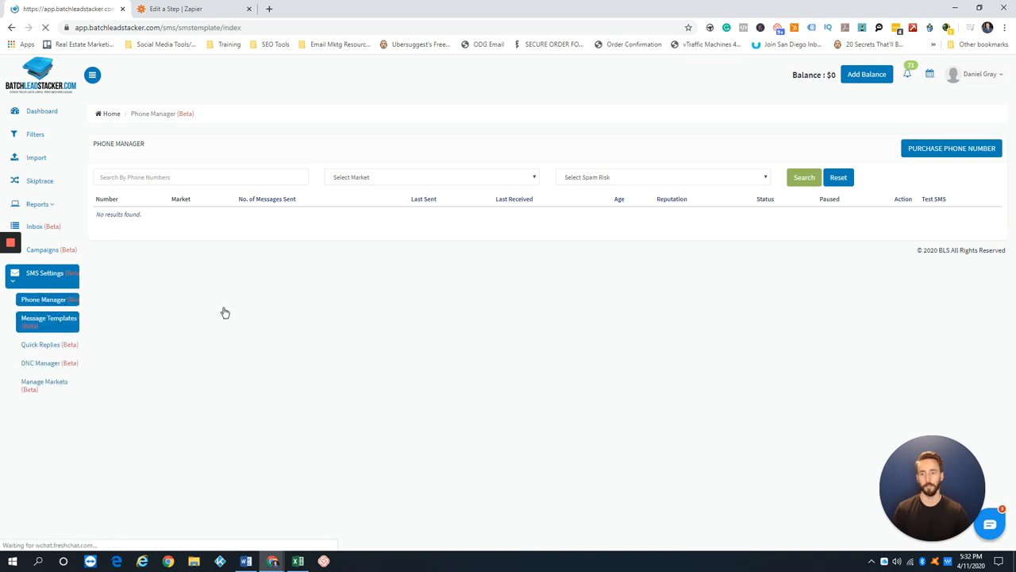
Open an Add Template form and insert the Address merge field into the message.
{"action": "left_click", "coordinate": [48, 321]}
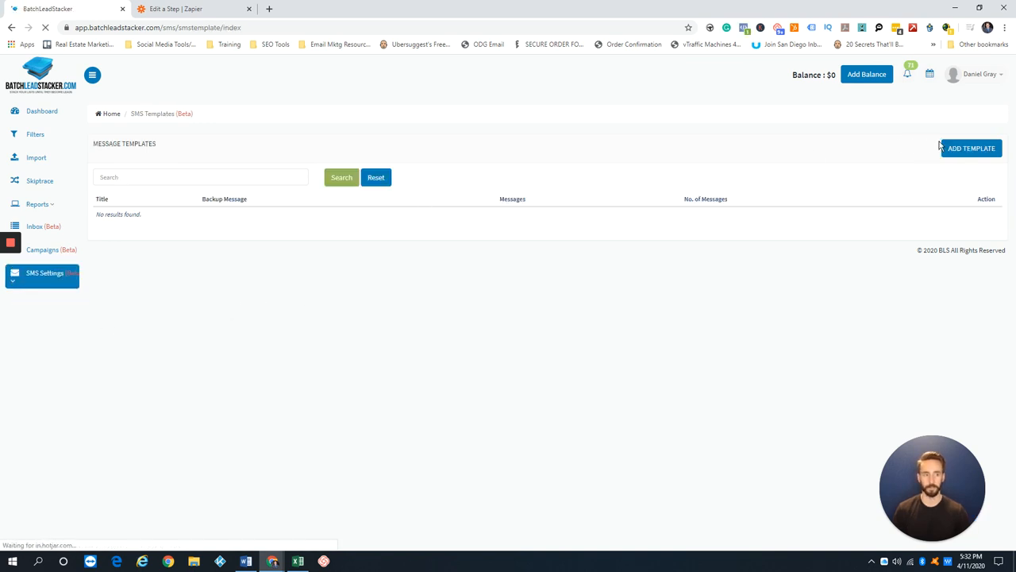
{"action": "left_click", "coordinate": [970, 148]}
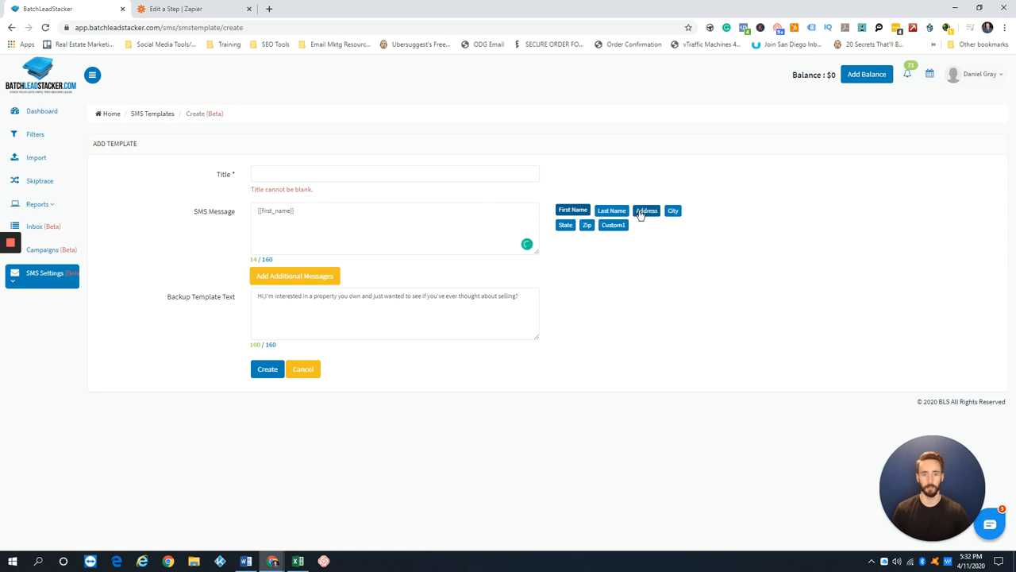
{"action": "left_click", "coordinate": [646, 210]}
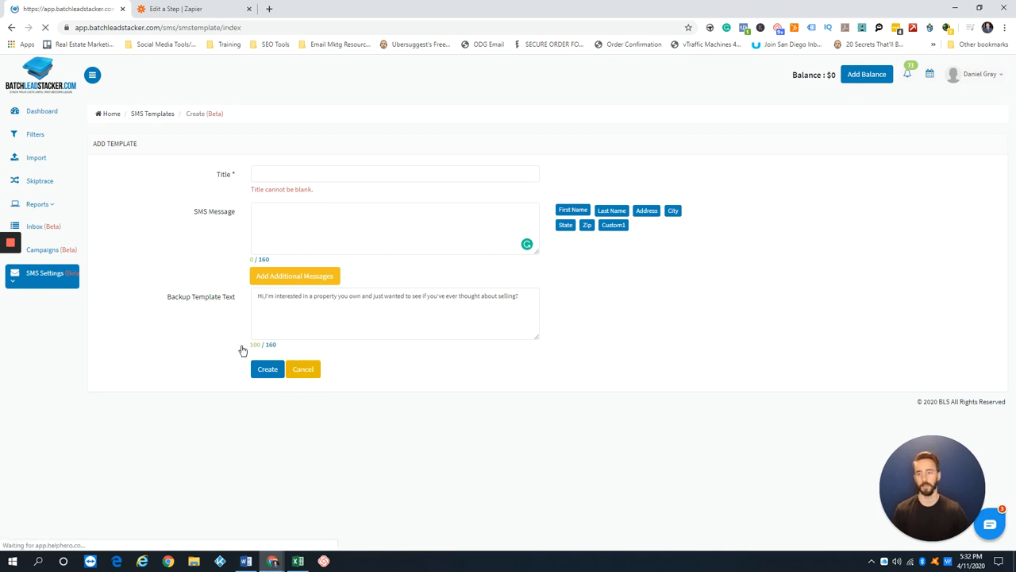
Cancel the Add Template form without saving a template.
{"action": "left_click", "coordinate": [302, 369]}
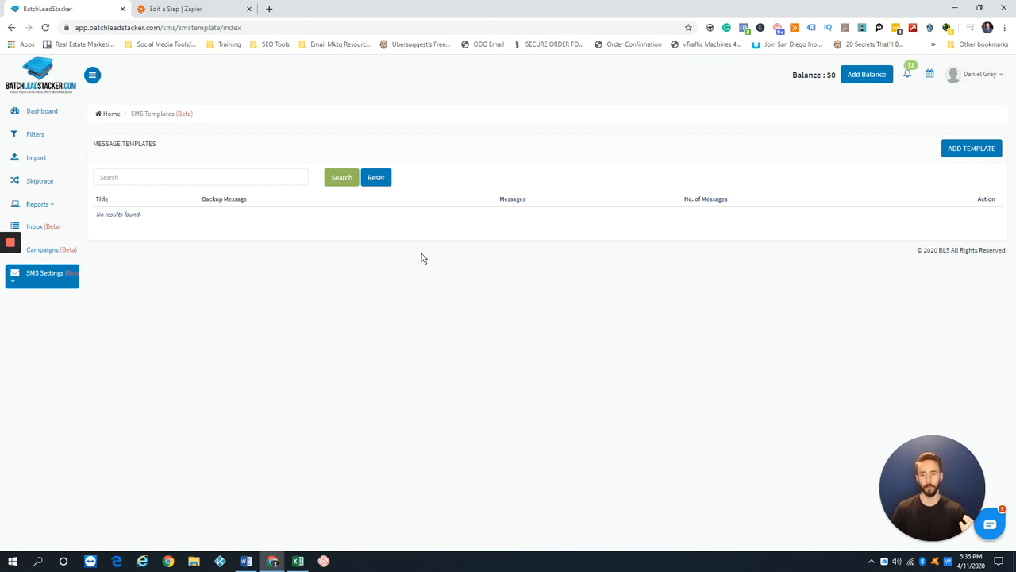
{"action": "mouse_move", "coordinate": [364, 244]}
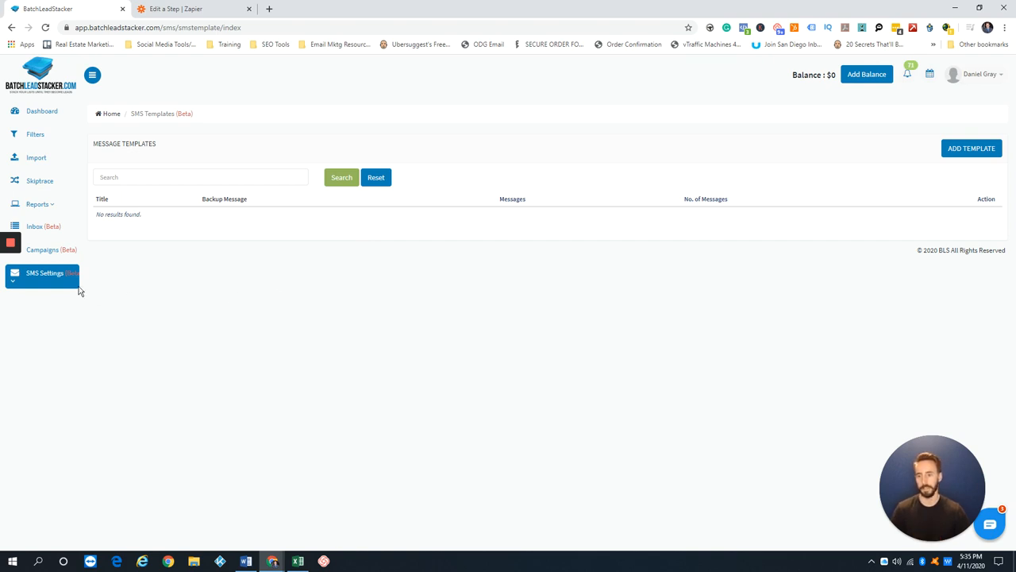
Open SMS Settings > Quick Replies to view the Positive, Neutral and Negative replies.
{"action": "left_click", "coordinate": [45, 272]}
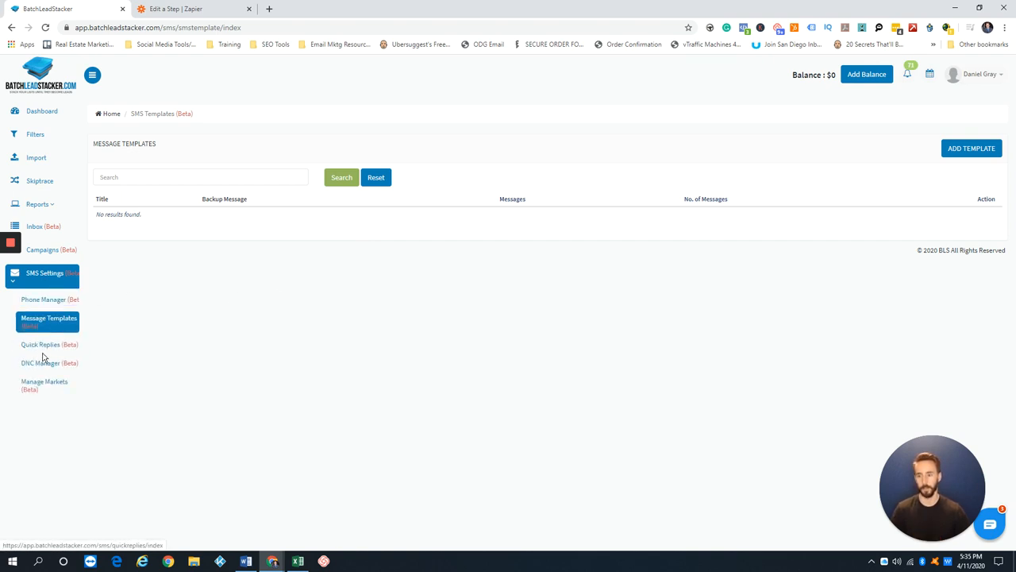
{"action": "left_click", "coordinate": [39, 344]}
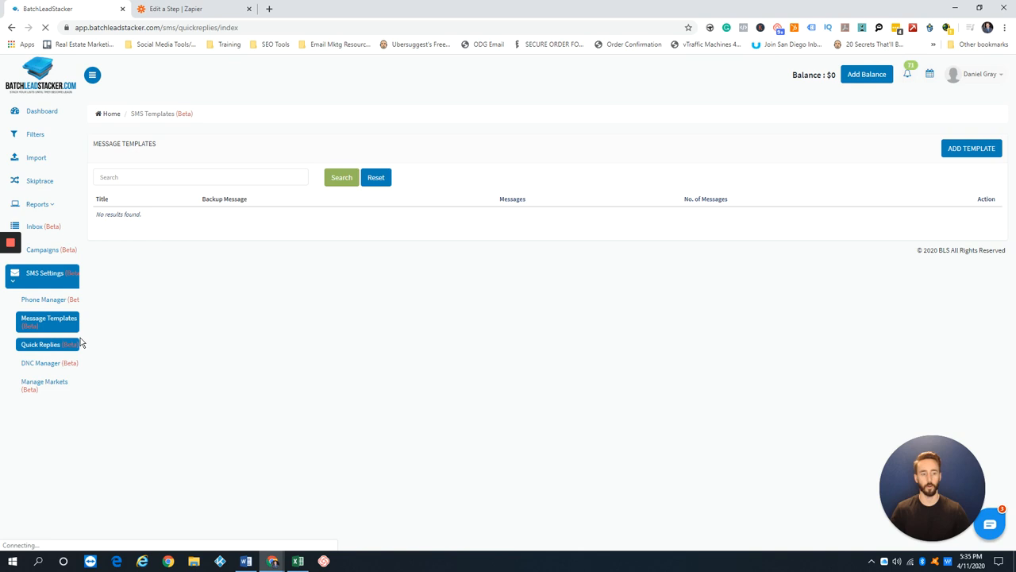
{"action": "left_click", "coordinate": [40, 344]}
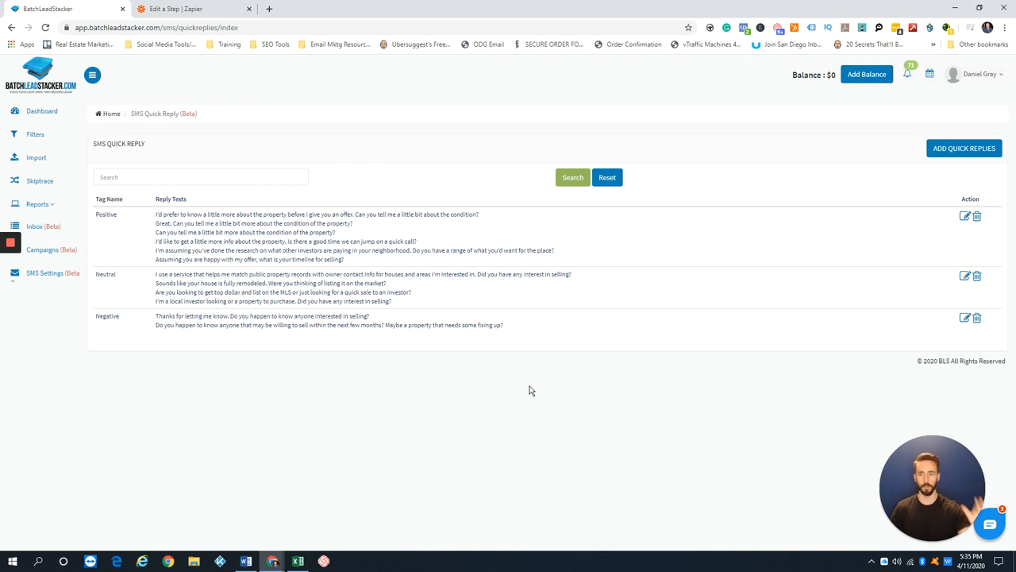
{"action": "left_click", "coordinate": [52, 273]}
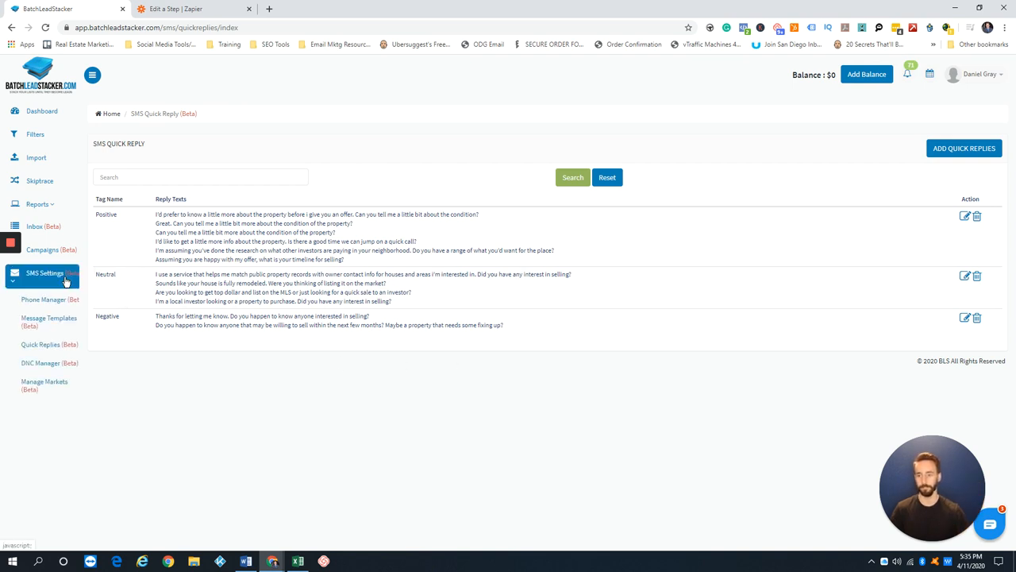
Open DNC Manager to view the empty DNC phone and trigger word lists and export date range.
{"action": "left_click", "coordinate": [40, 363]}
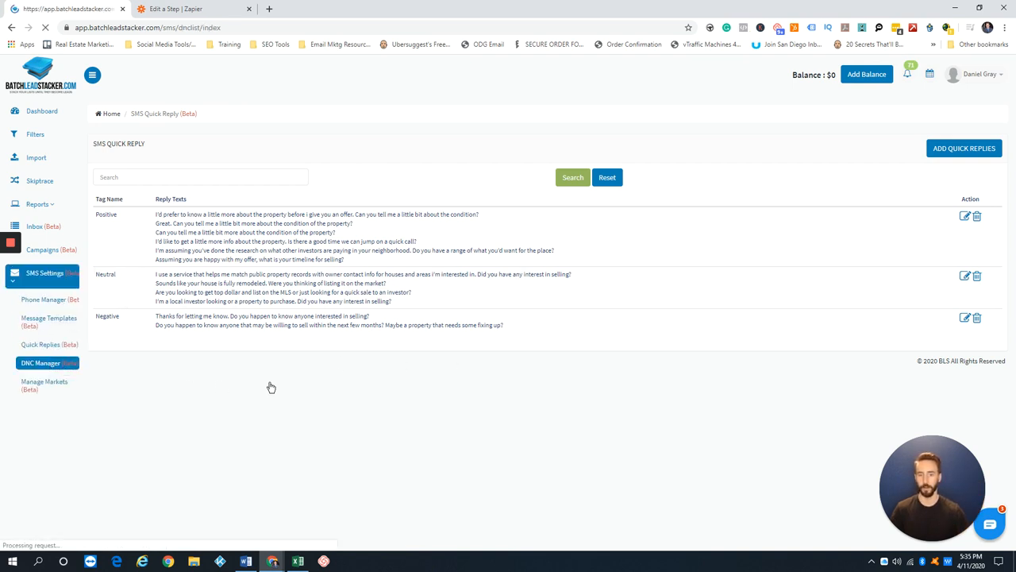
{"action": "left_click", "coordinate": [40, 363]}
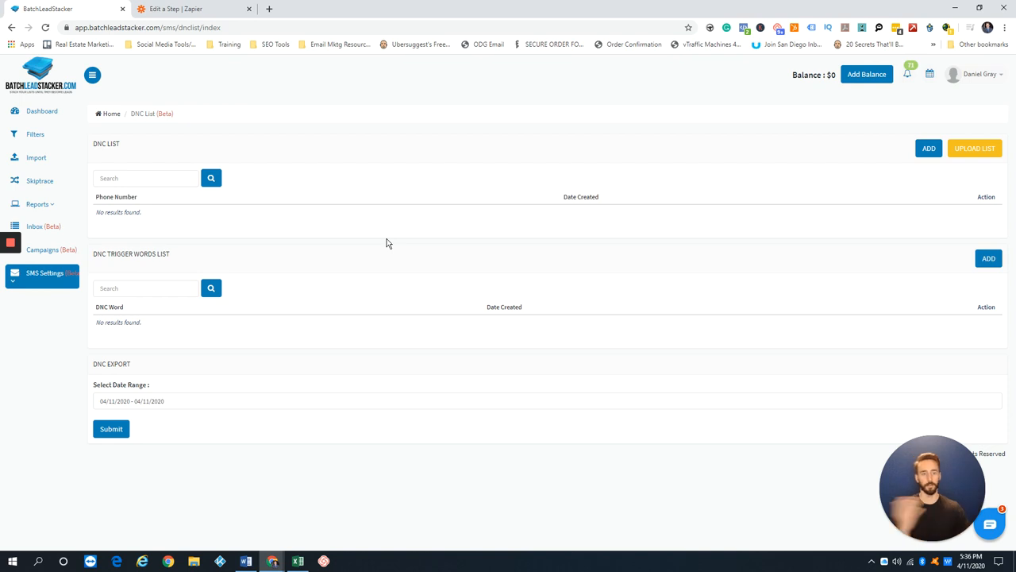
{"action": "mouse_move", "coordinate": [837, 145]}
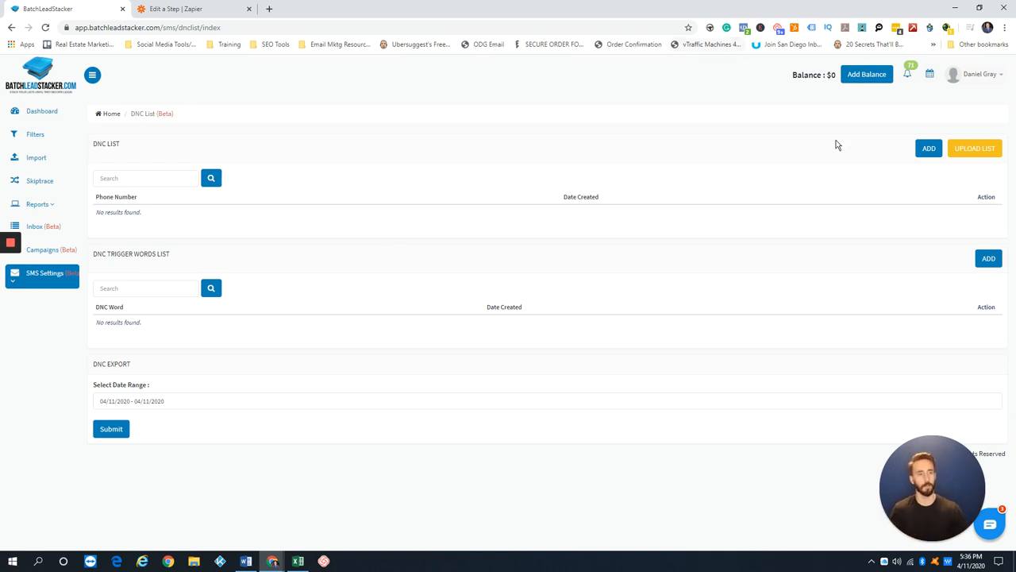
{"action": "mouse_move", "coordinate": [534, 164]}
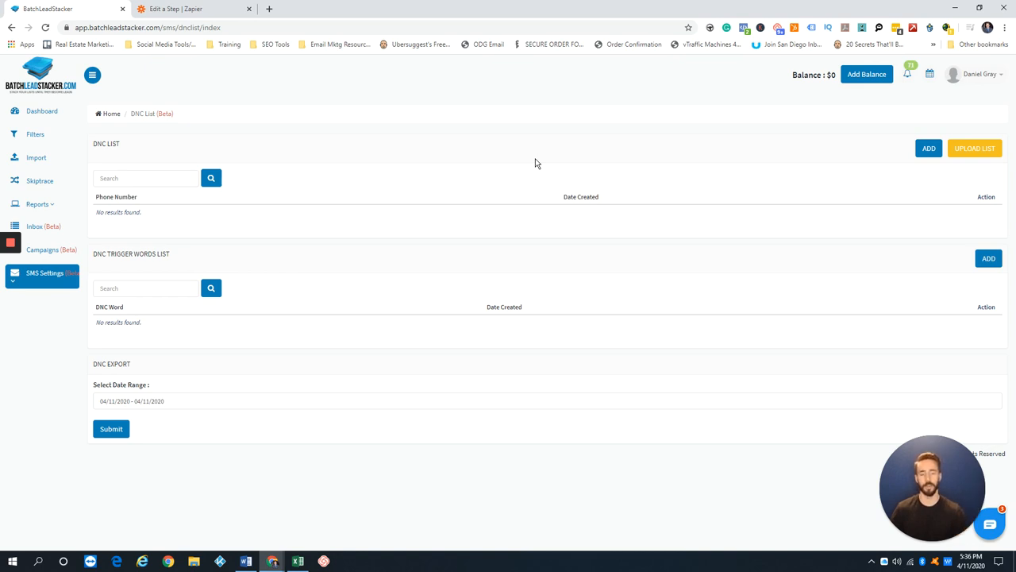
{"action": "left_click", "coordinate": [44, 273]}
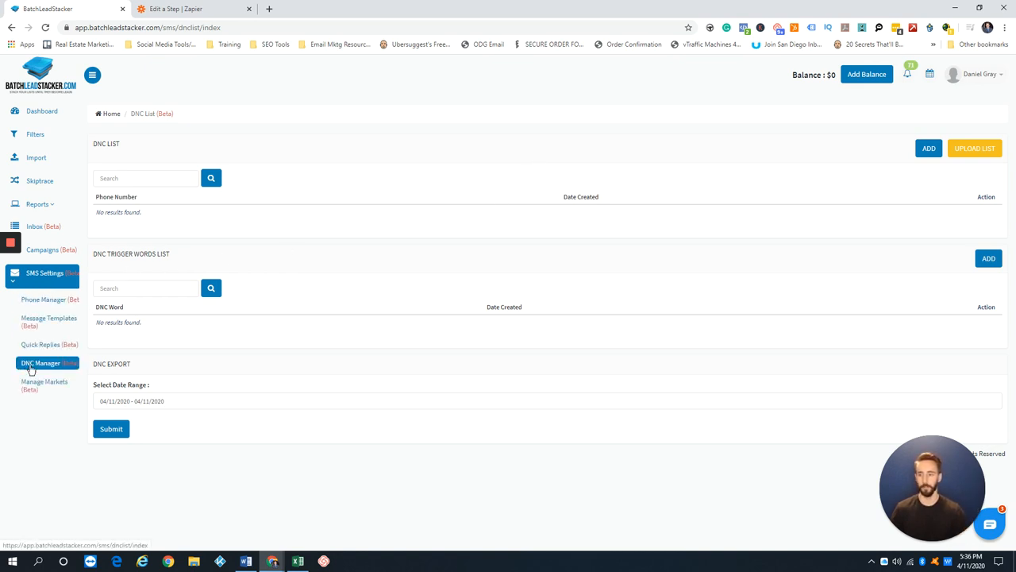
Open Manage Markets to view San Diego listed as the approved SMS market.
{"action": "left_click", "coordinate": [44, 385]}
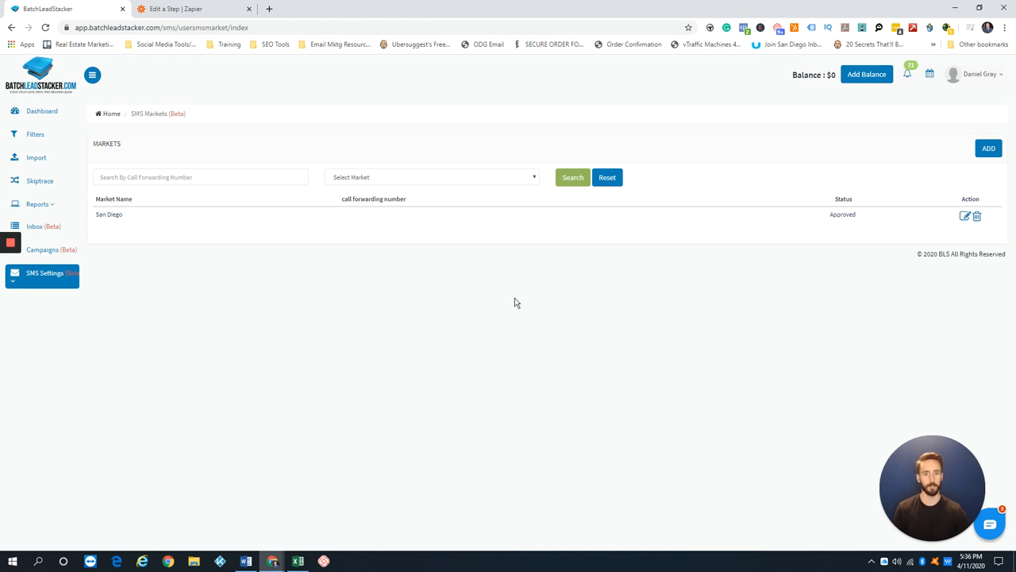
{"action": "mouse_move", "coordinate": [516, 287]}
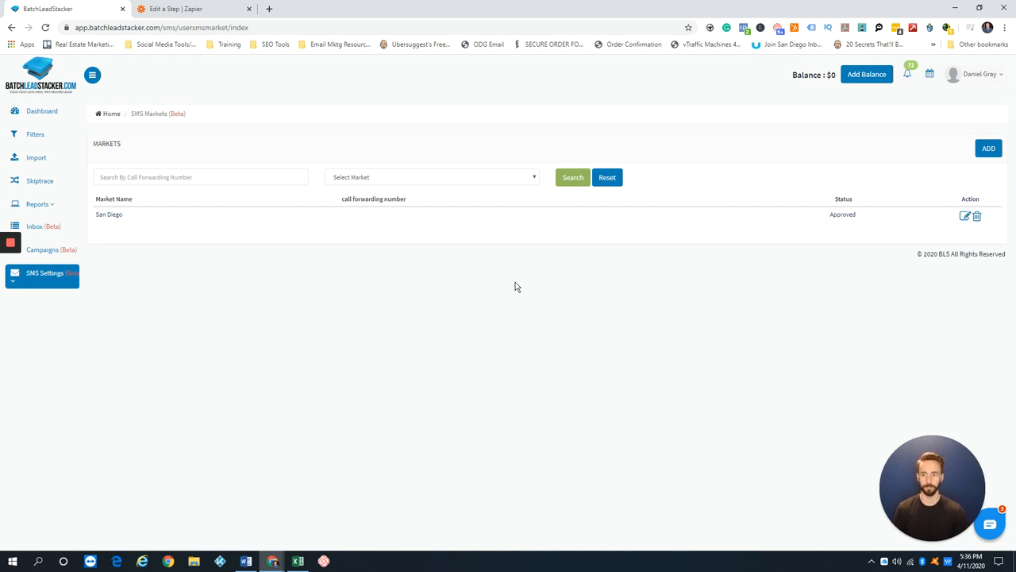
{"action": "mouse_move", "coordinate": [385, 312]}
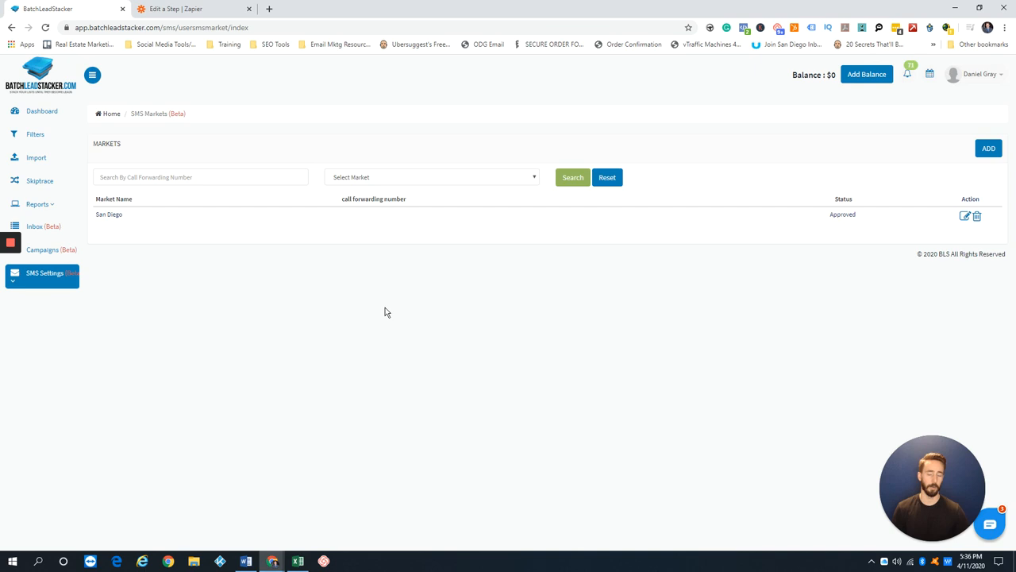